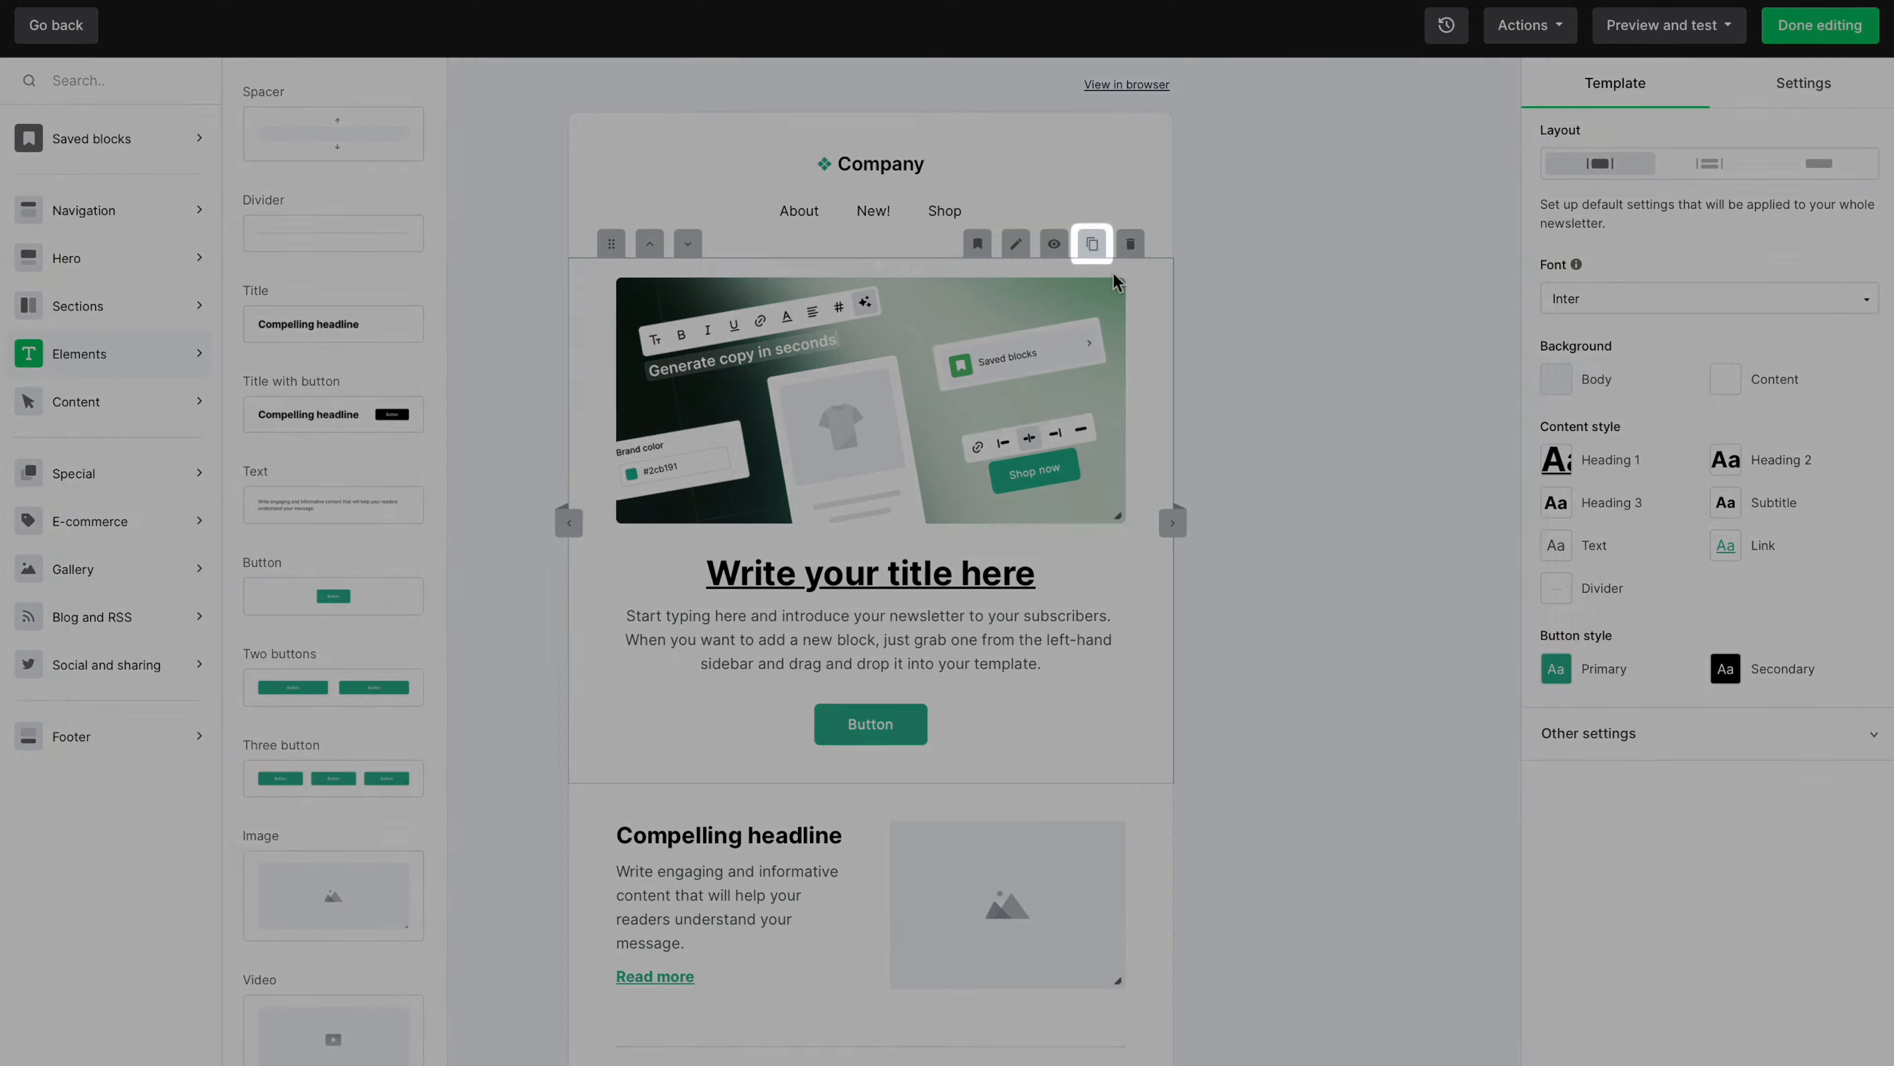
Step: Restrict the hero block's visibility to specified recipients with the Paid Subscribers group included
{"action": "left_click", "coordinate": [1091, 243]}
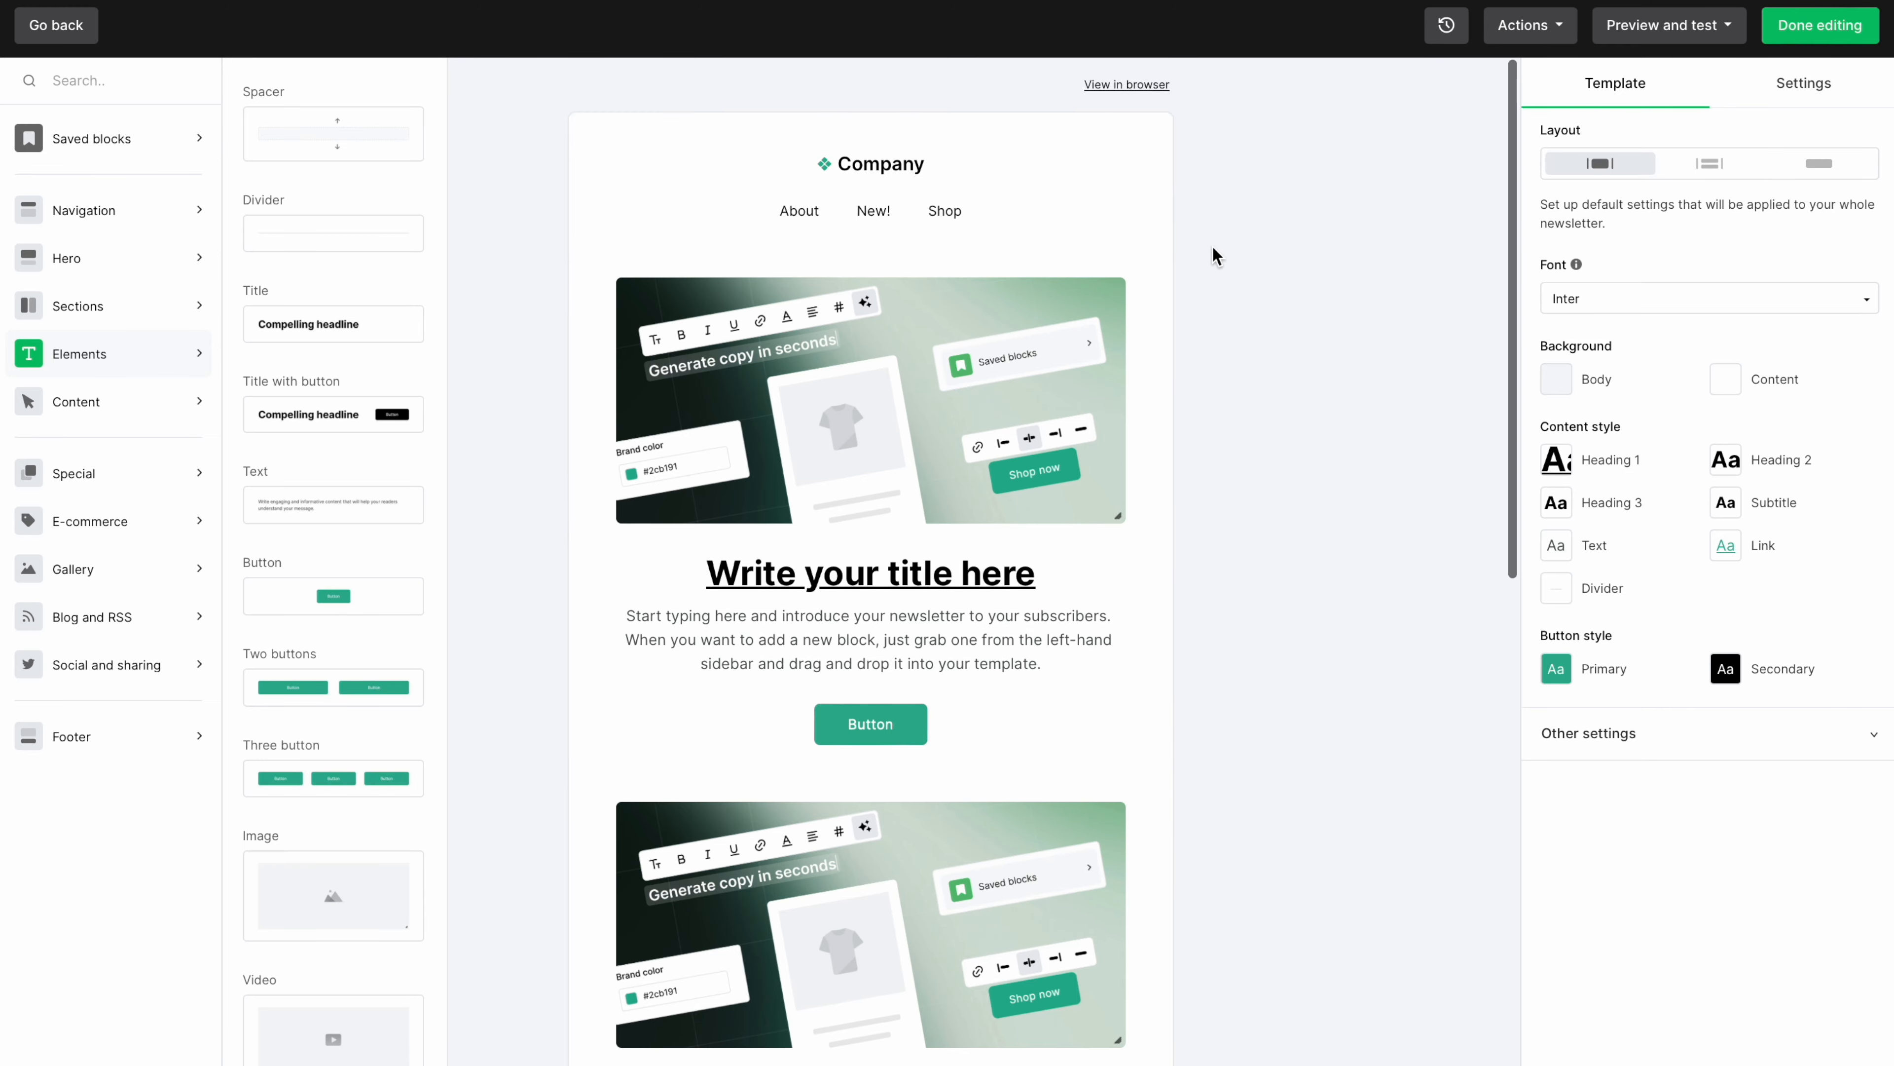
{"action": "left_click", "coordinate": [1053, 243]}
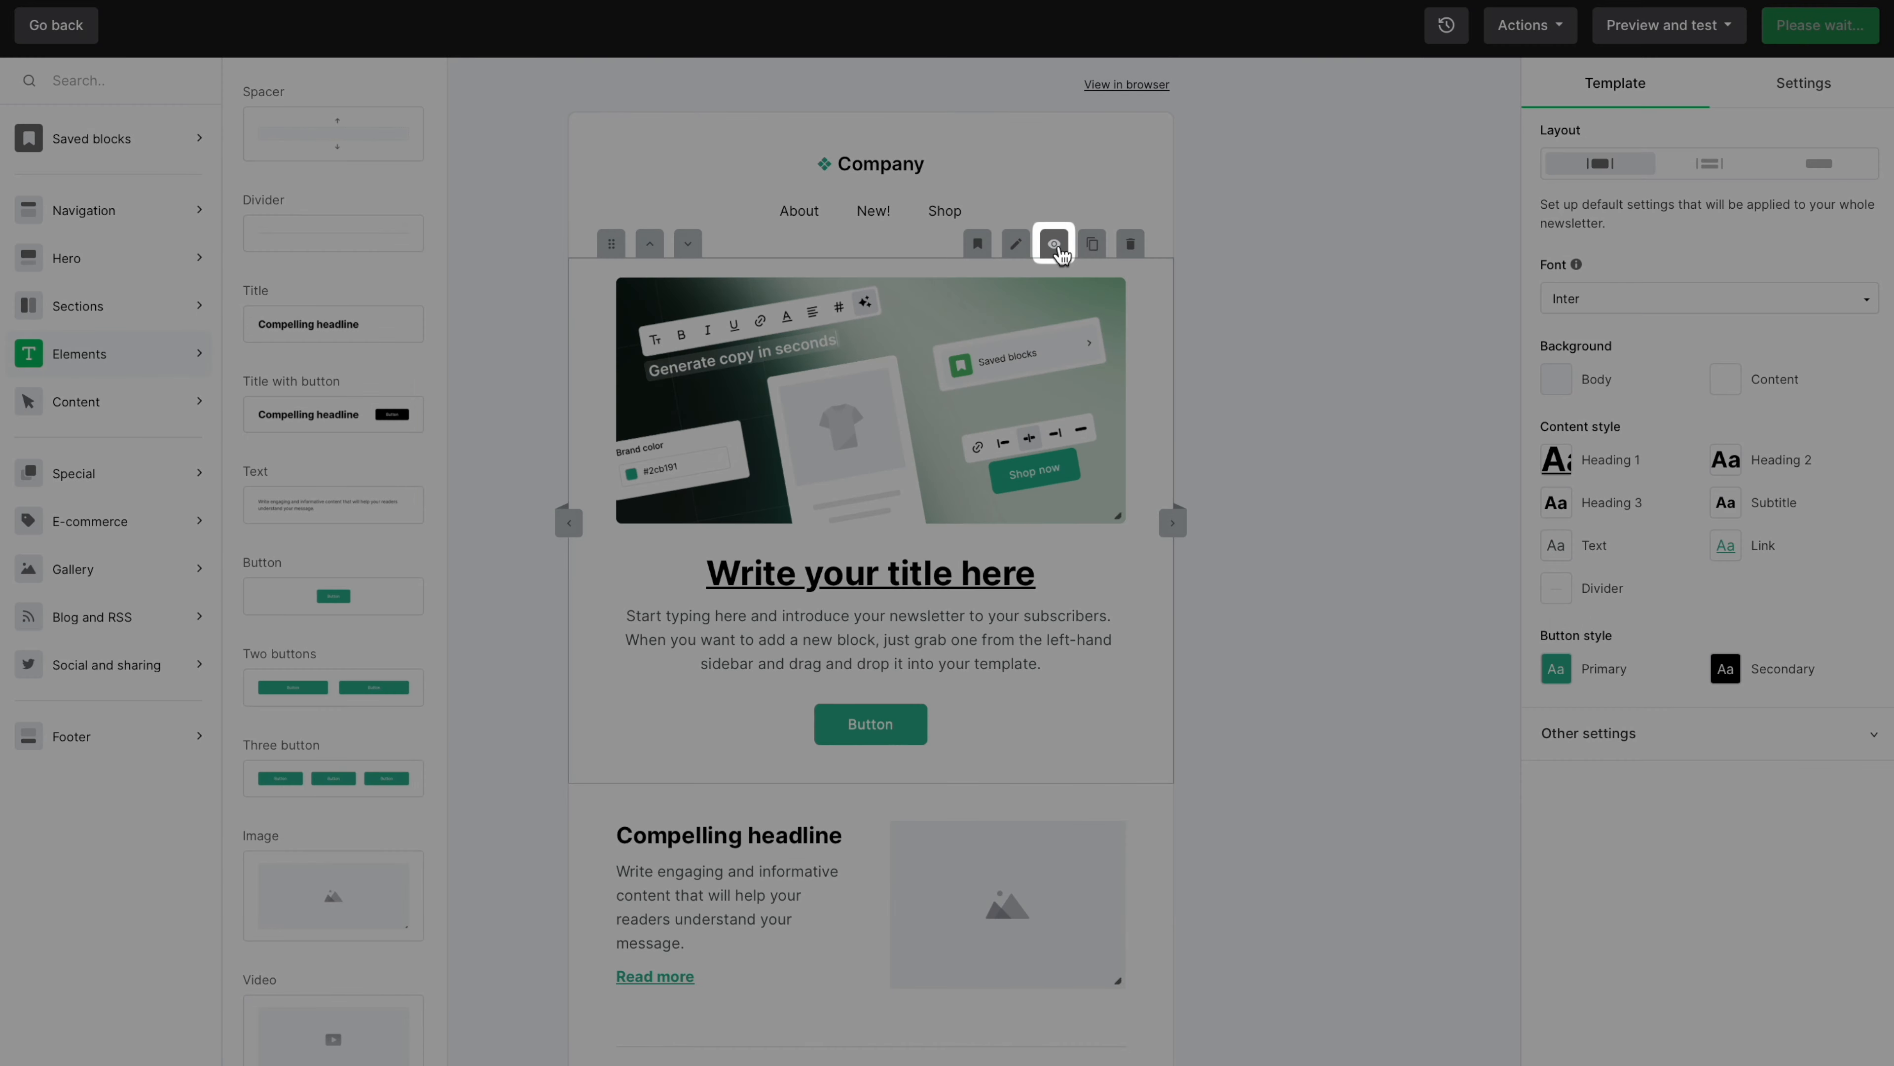
{"action": "left_click", "coordinate": [1052, 243]}
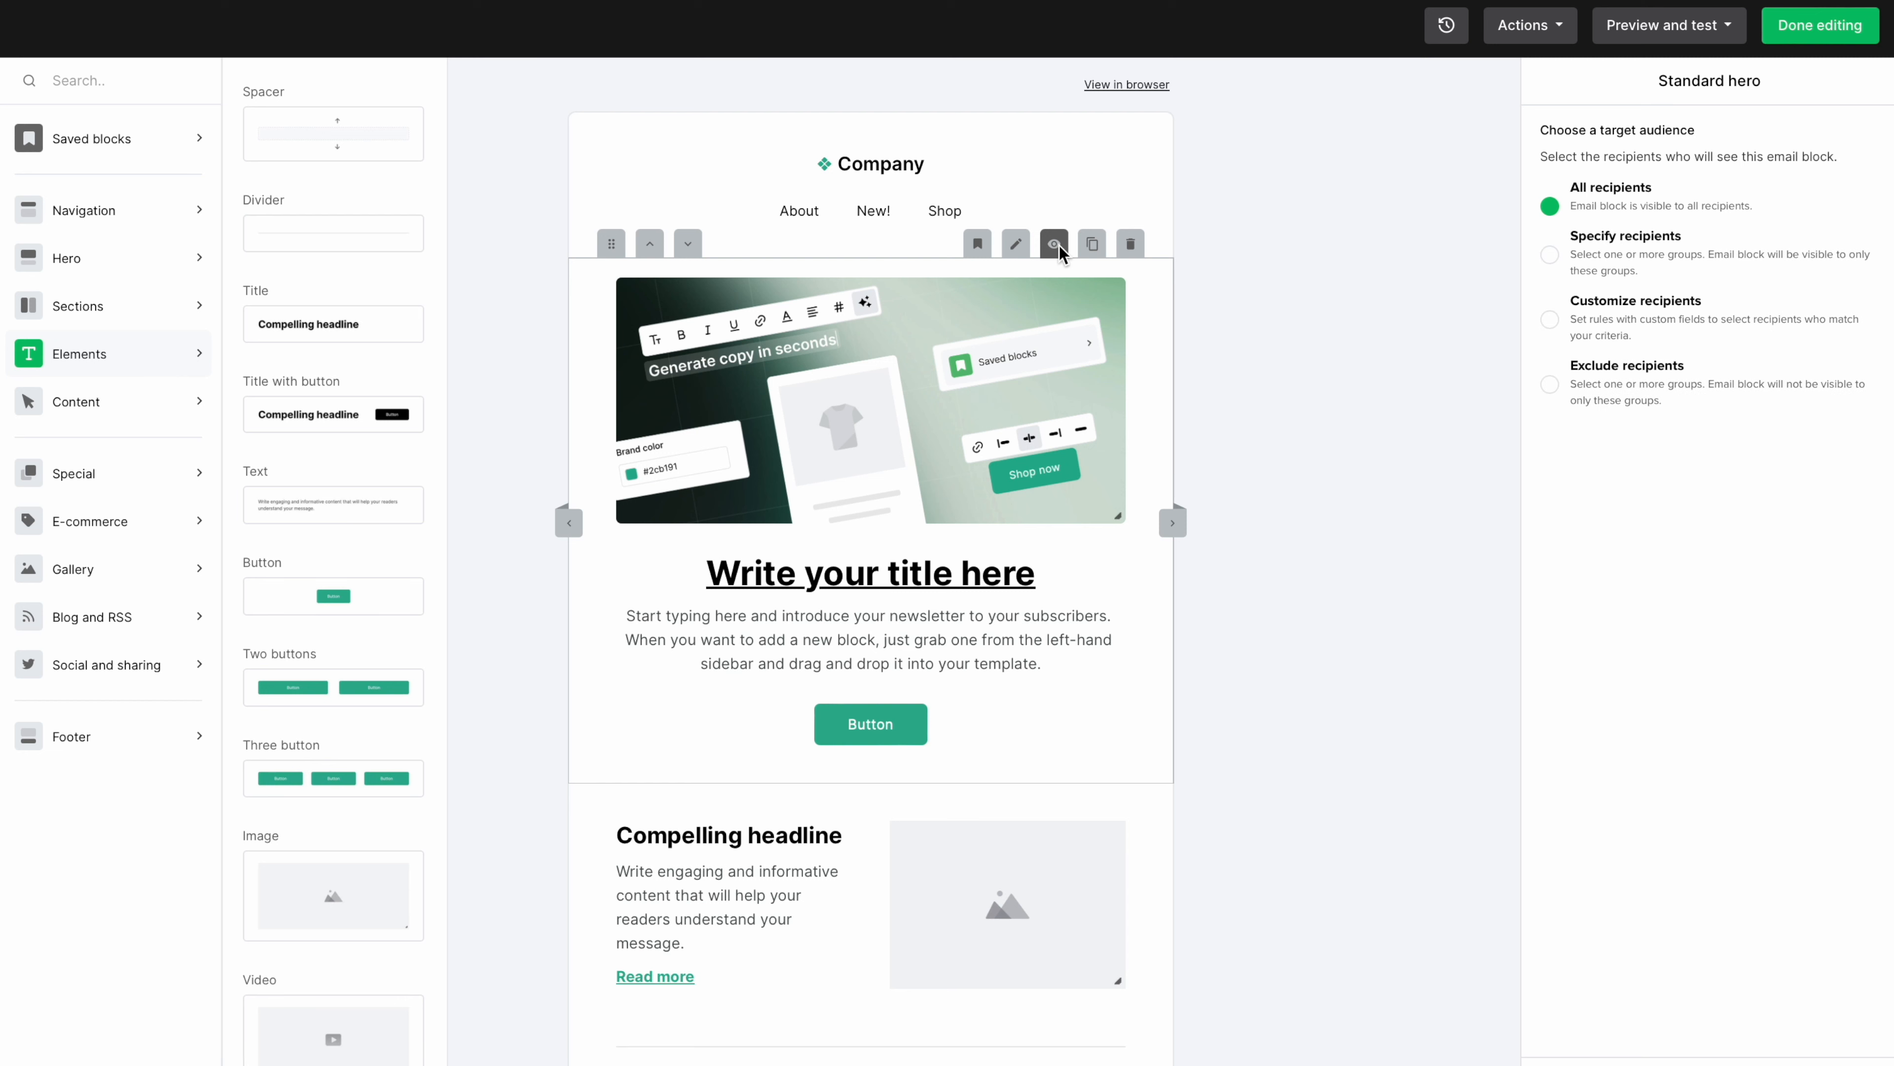
{"action": "left_click", "coordinate": [1054, 243]}
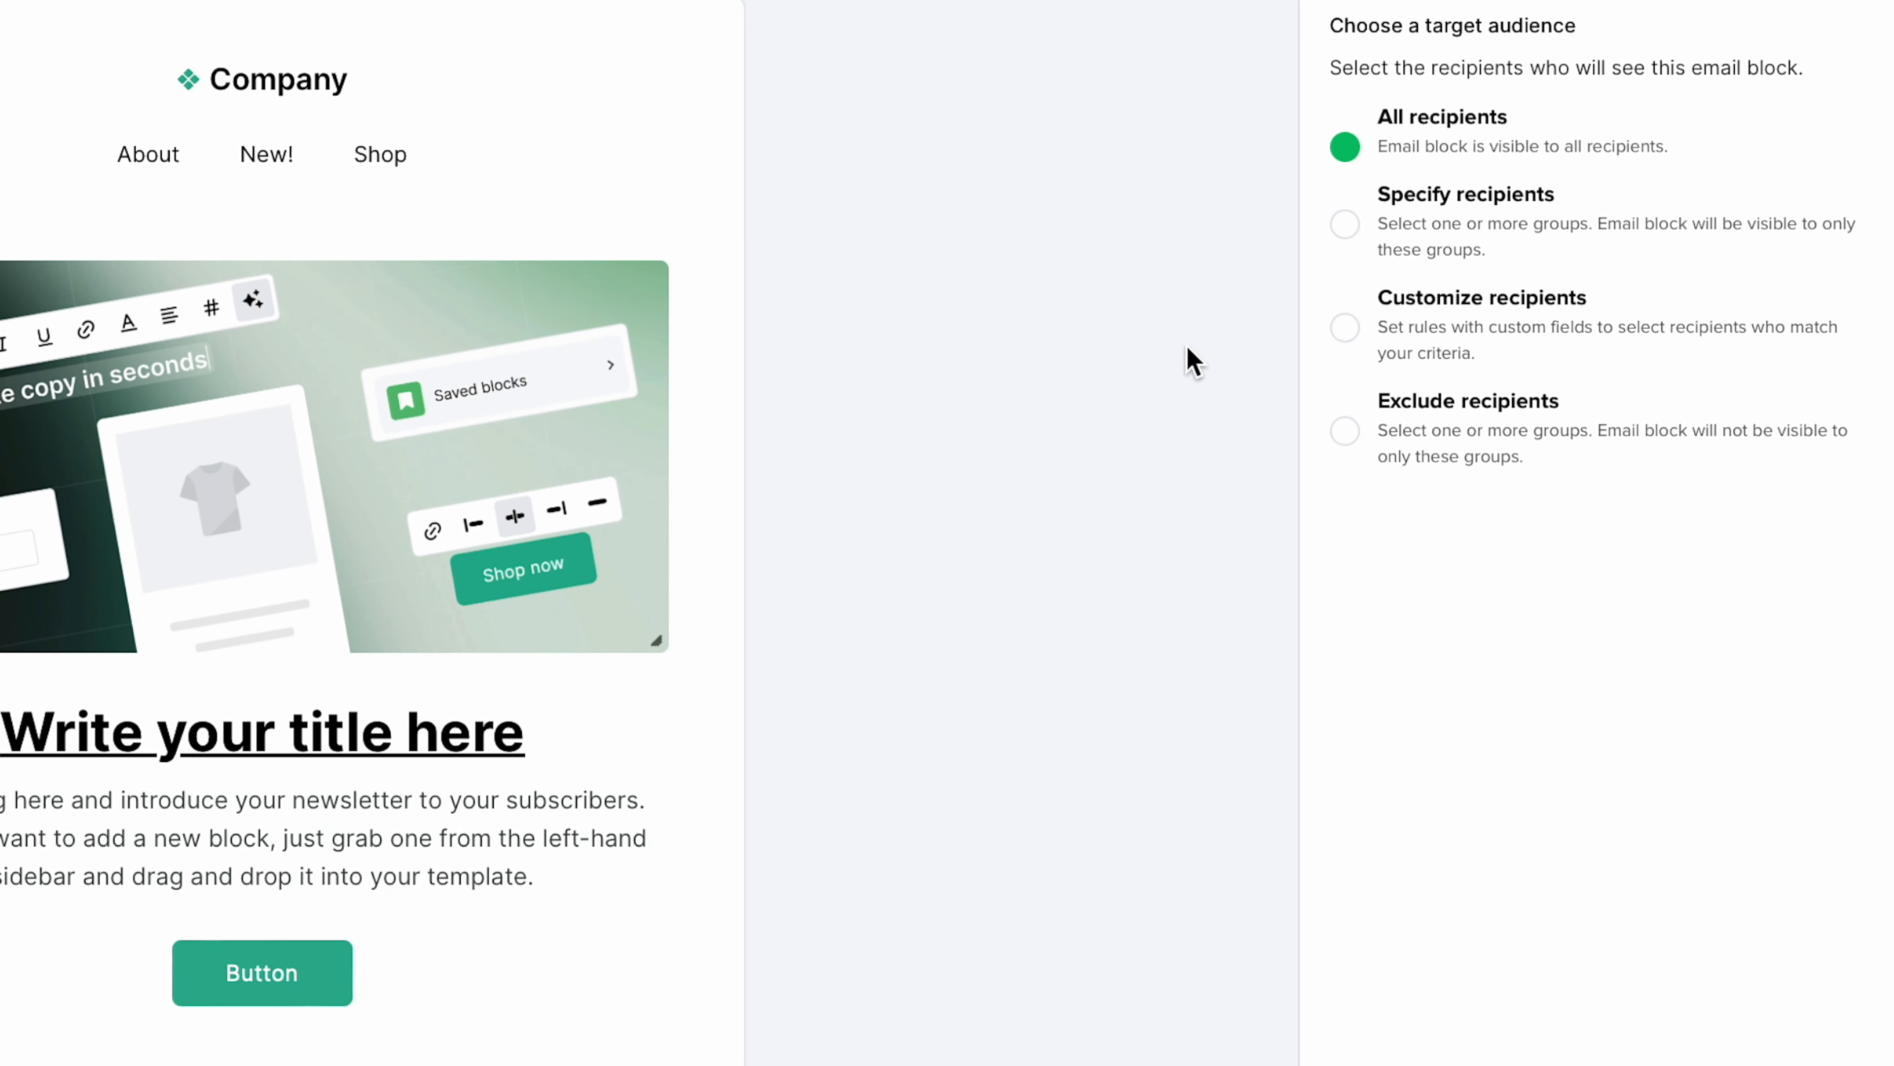
{"action": "left_click", "coordinate": [1345, 225]}
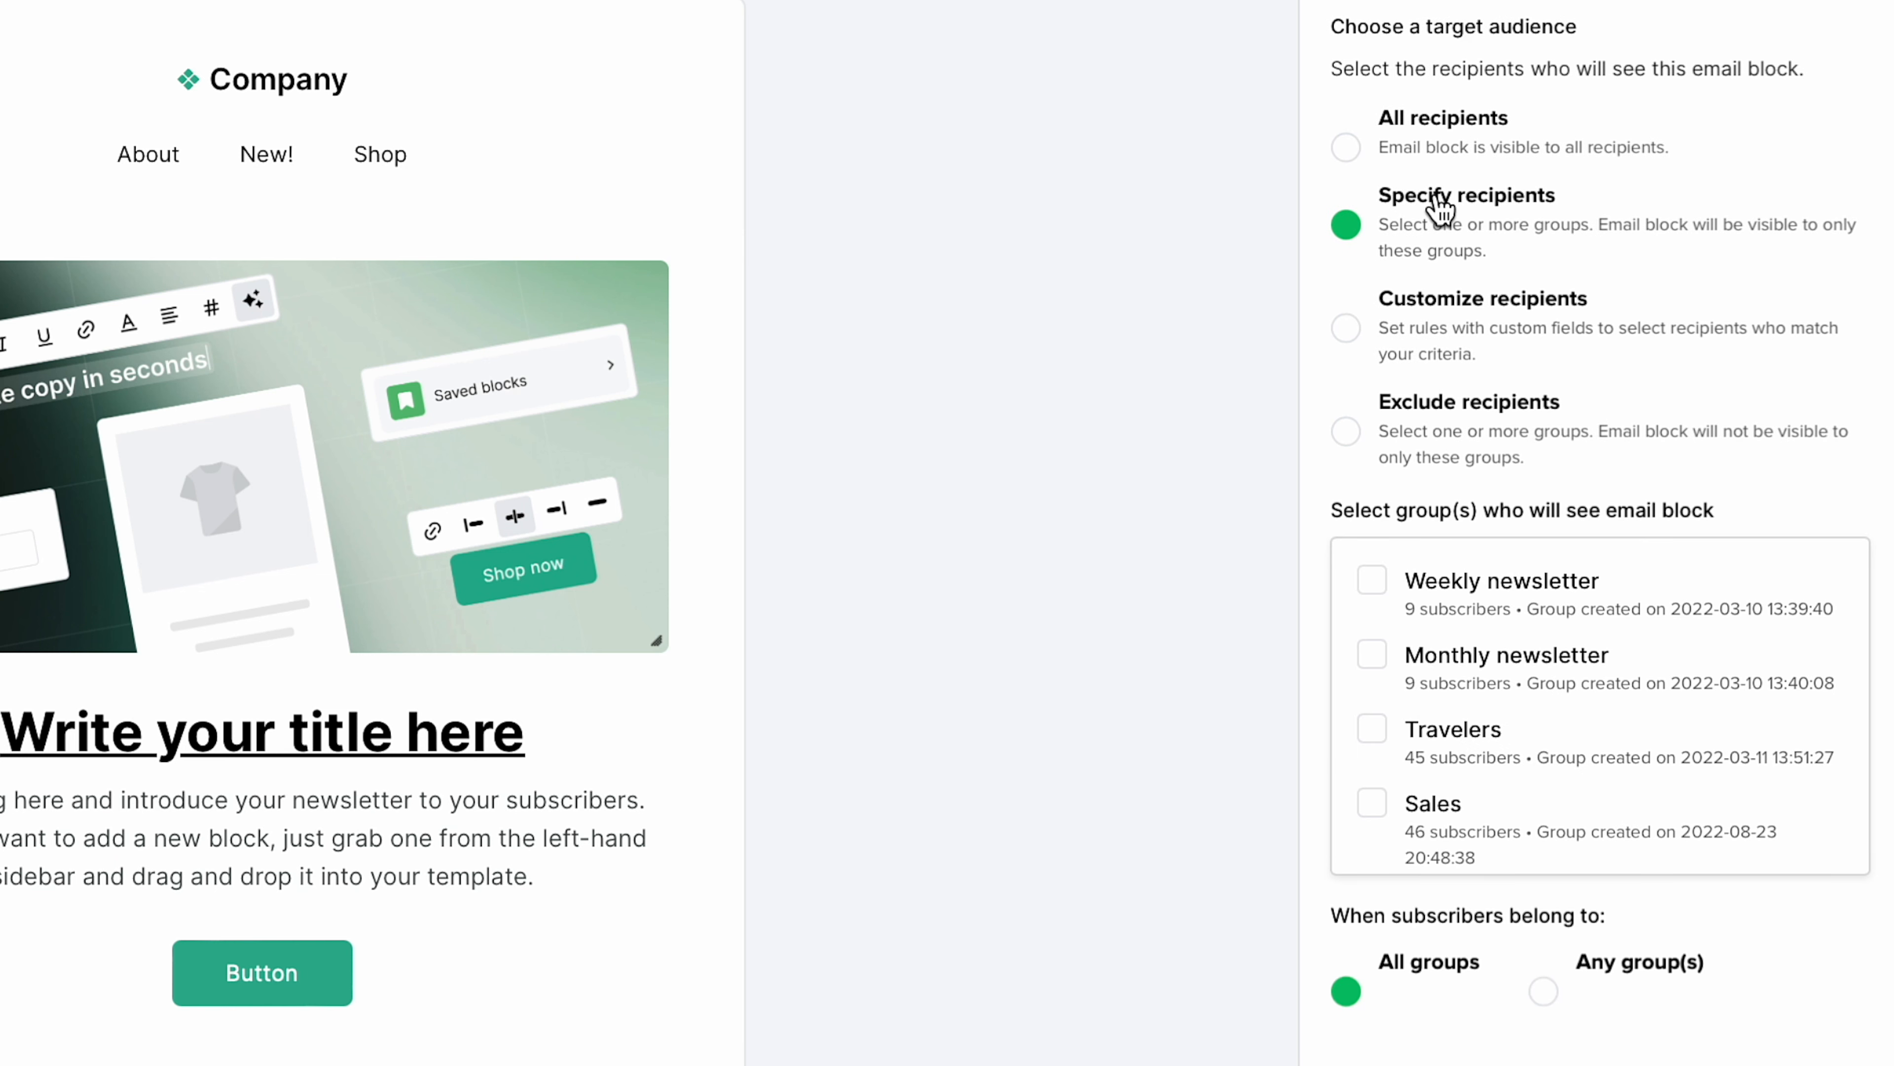
{"action": "mouse_move", "coordinate": [1697, 798]}
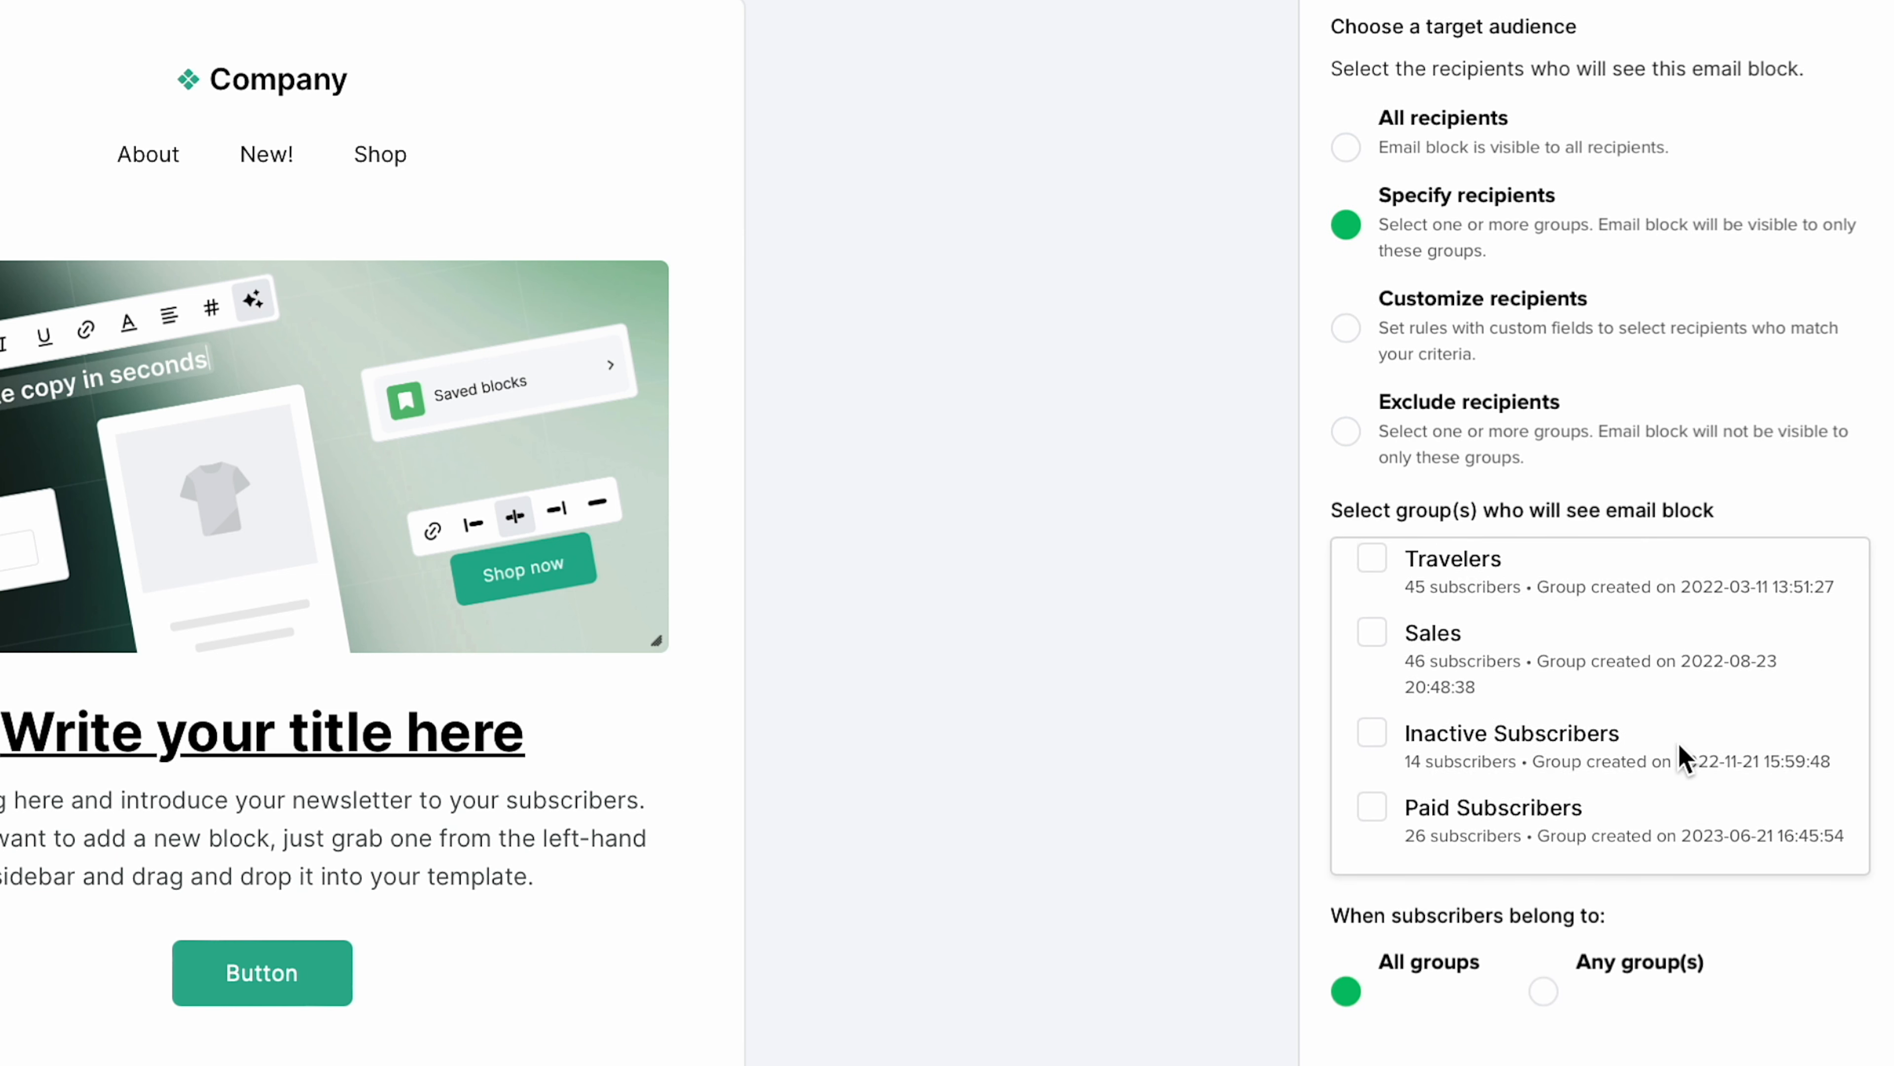
{"action": "left_click", "coordinate": [1371, 807]}
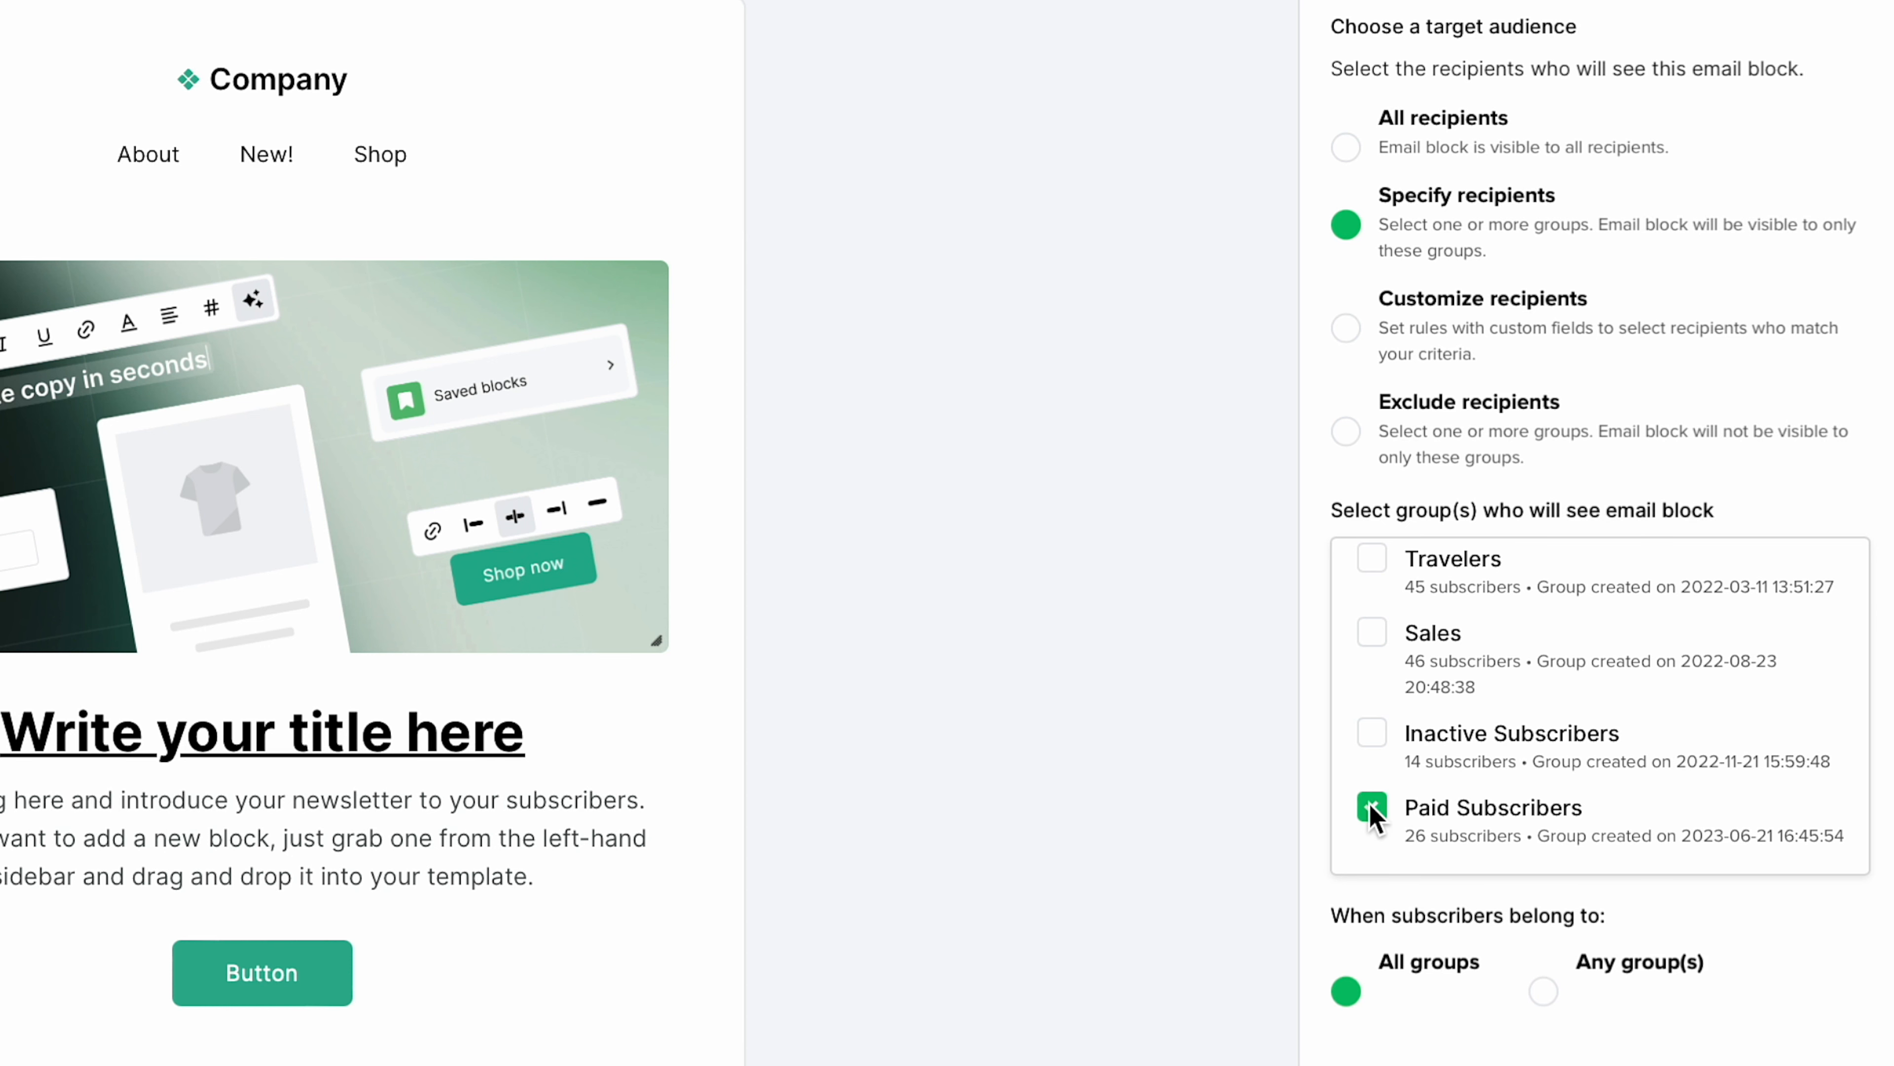
{"action": "left_click", "coordinate": [1372, 807]}
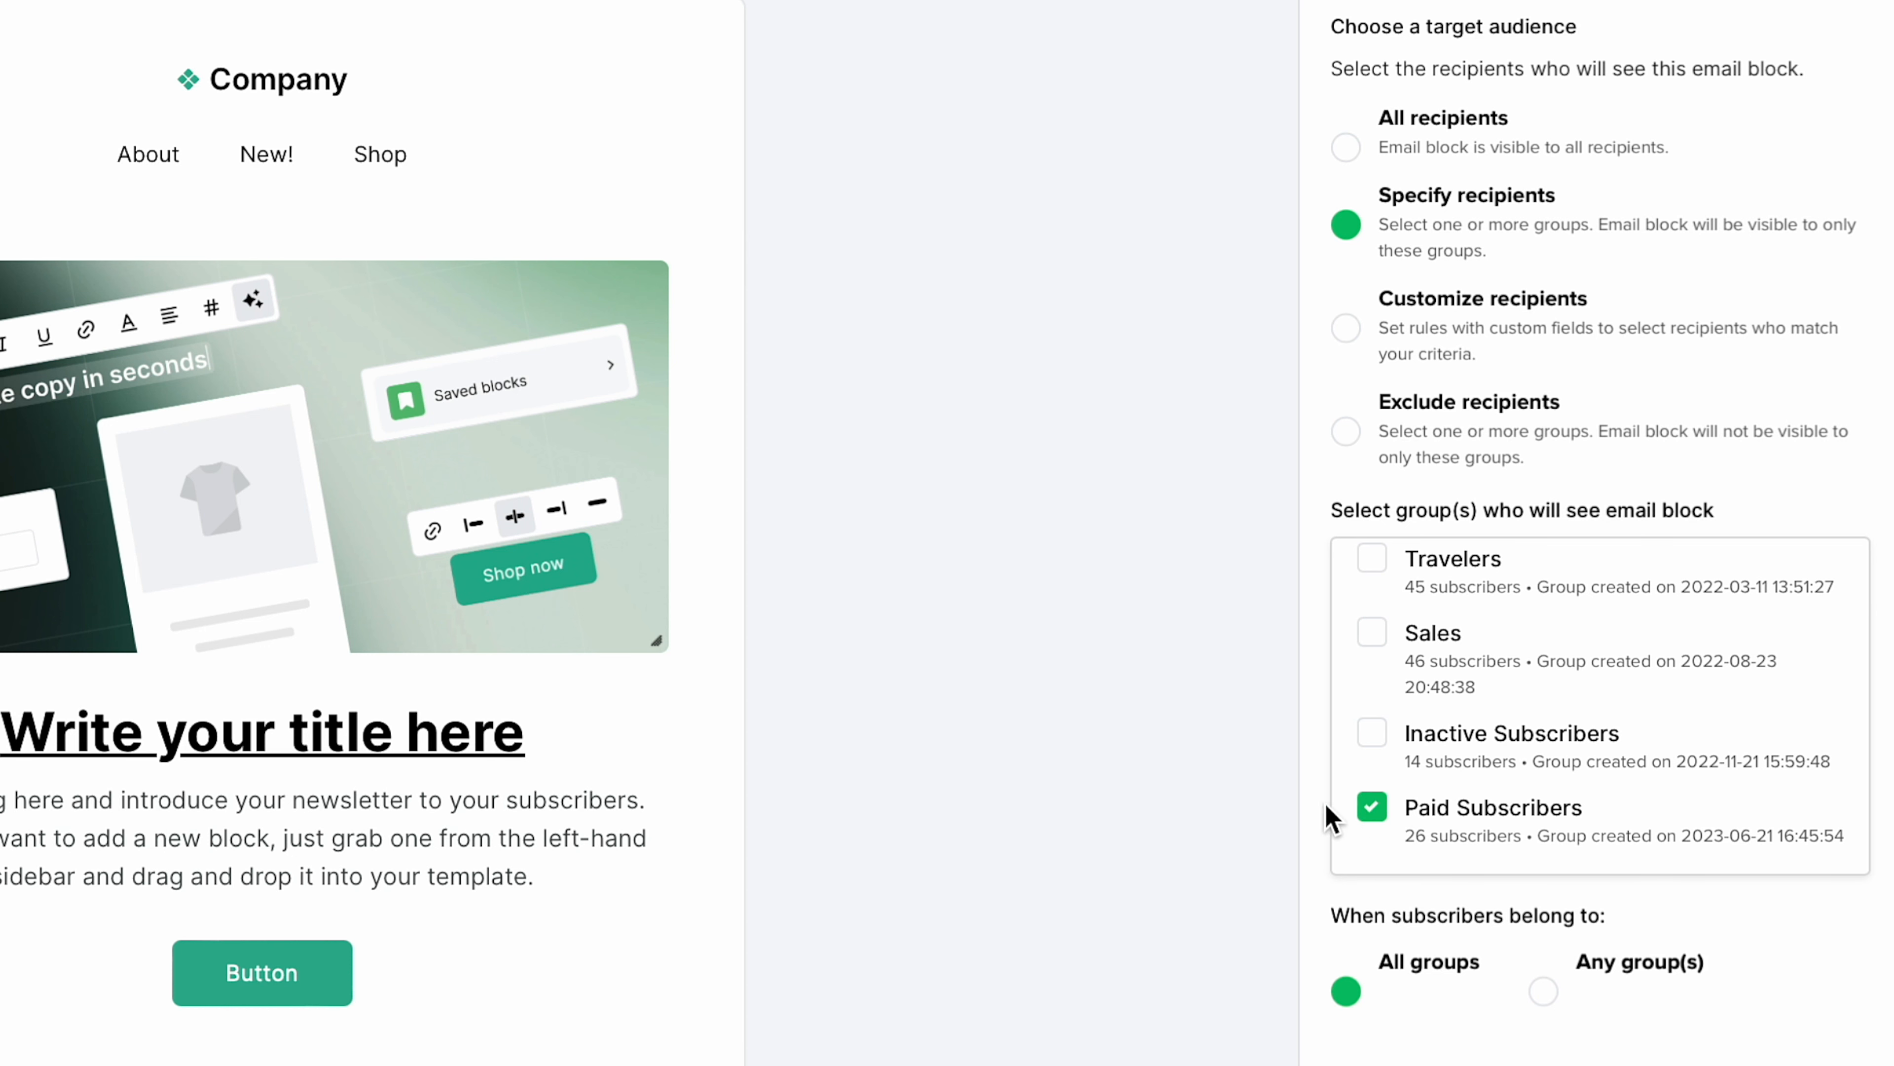
Step: Switch the hero audience to Customize recipients based on a custom-field rule
{"action": "scroll", "scroll_direction": "down", "scroll_amount": 3}
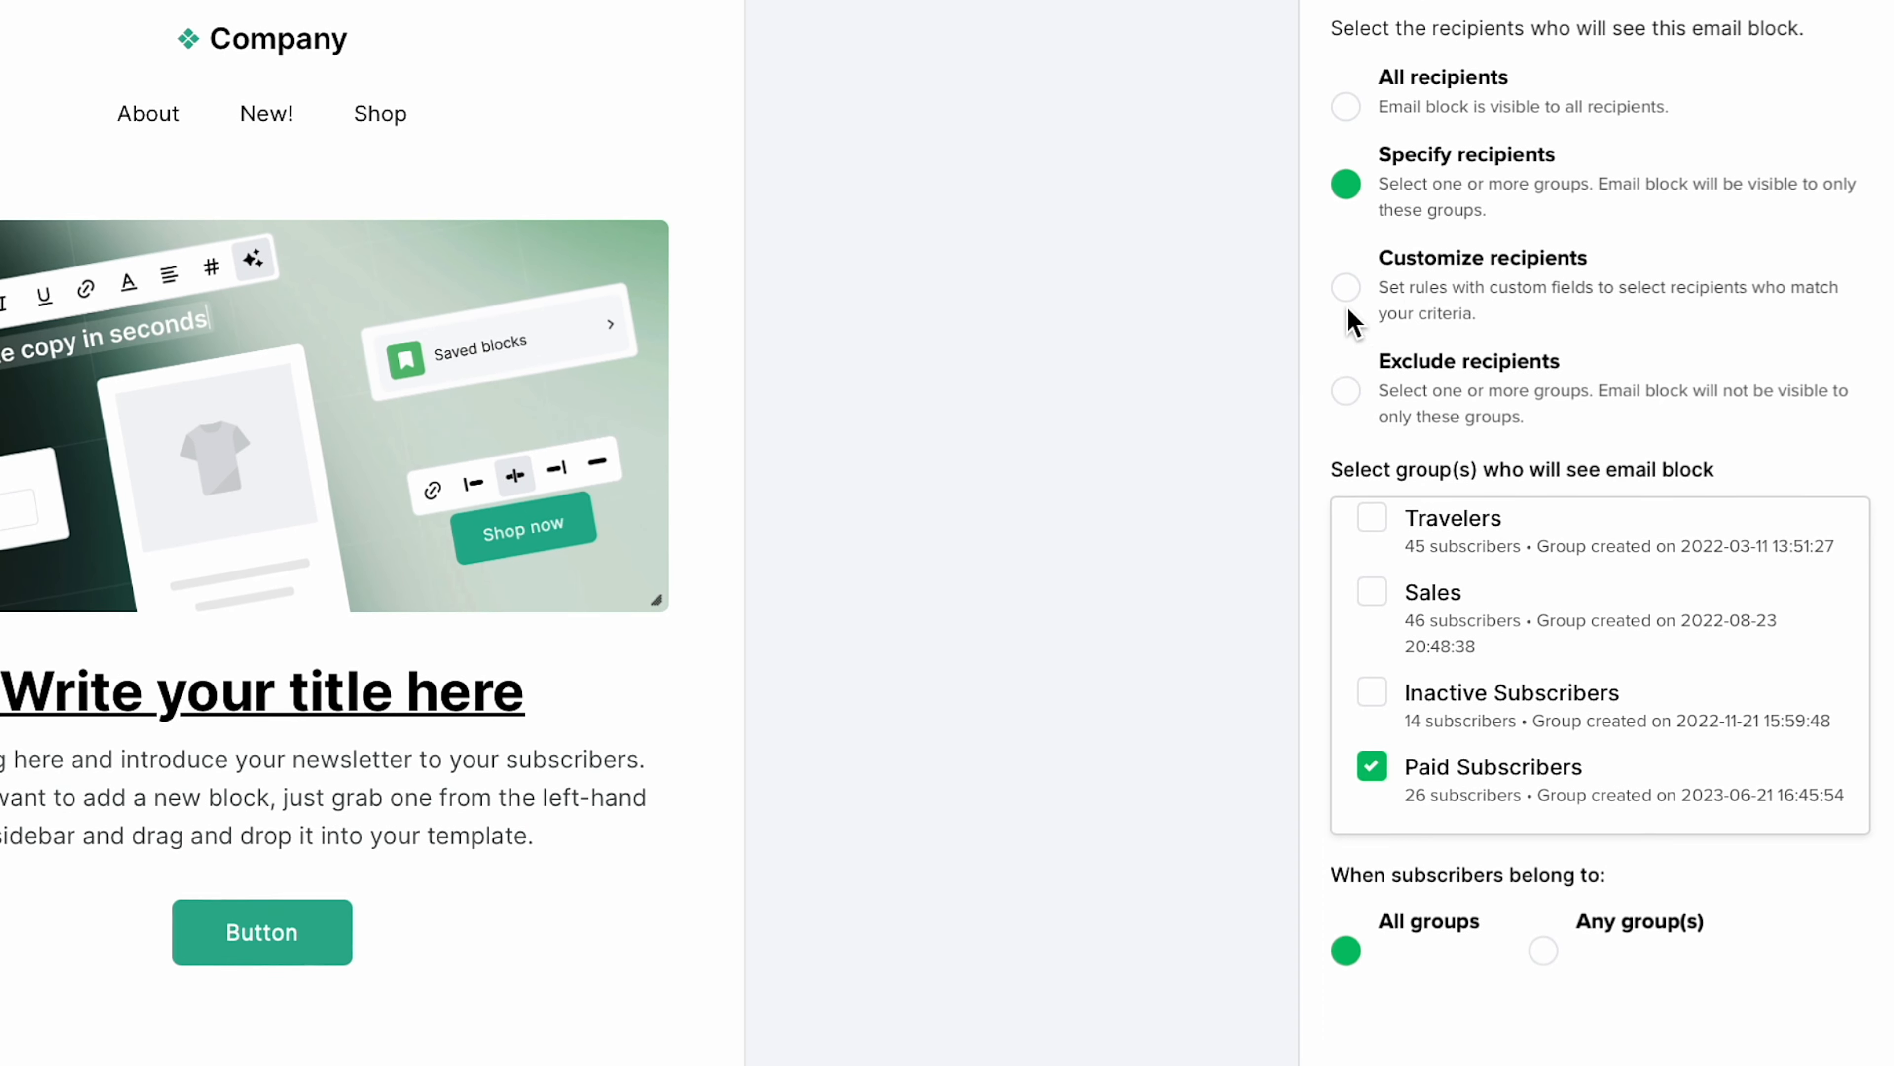
{"action": "left_click", "coordinate": [1345, 286]}
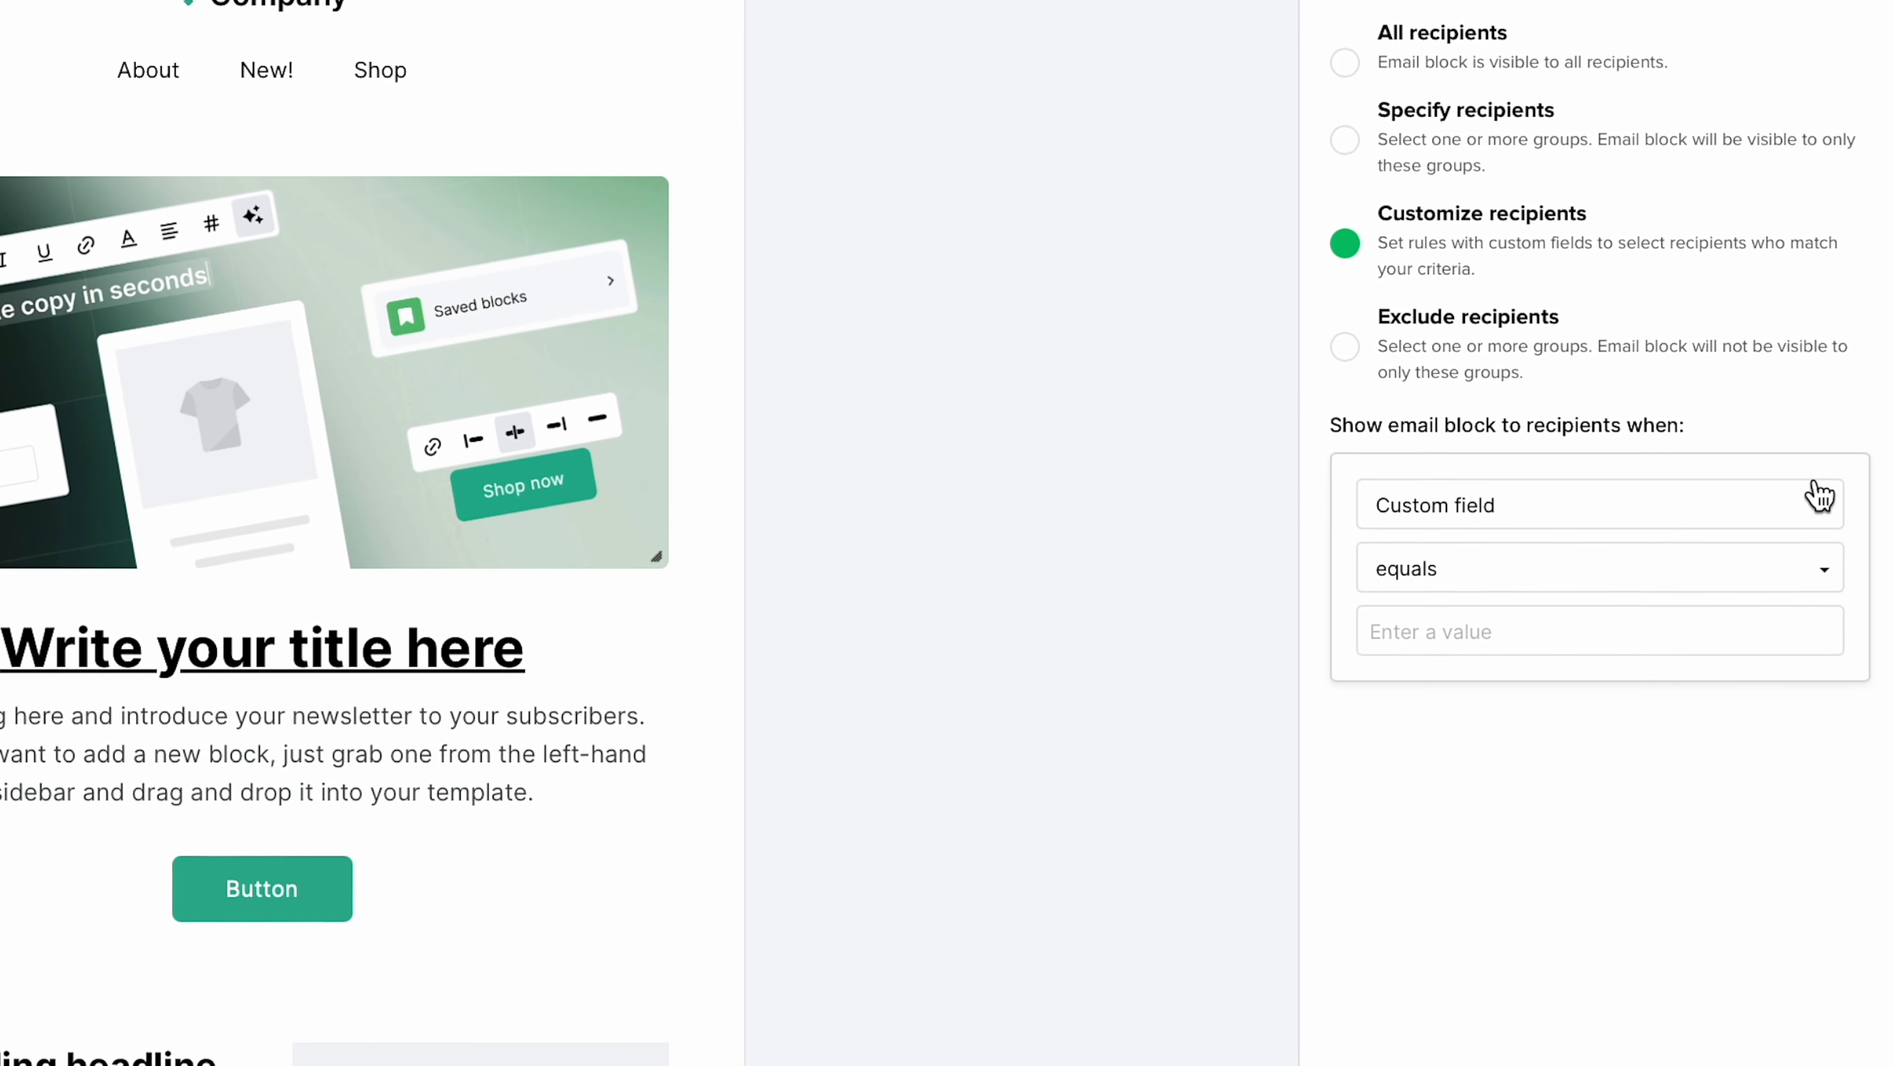
{"action": "left_click", "coordinate": [1599, 506]}
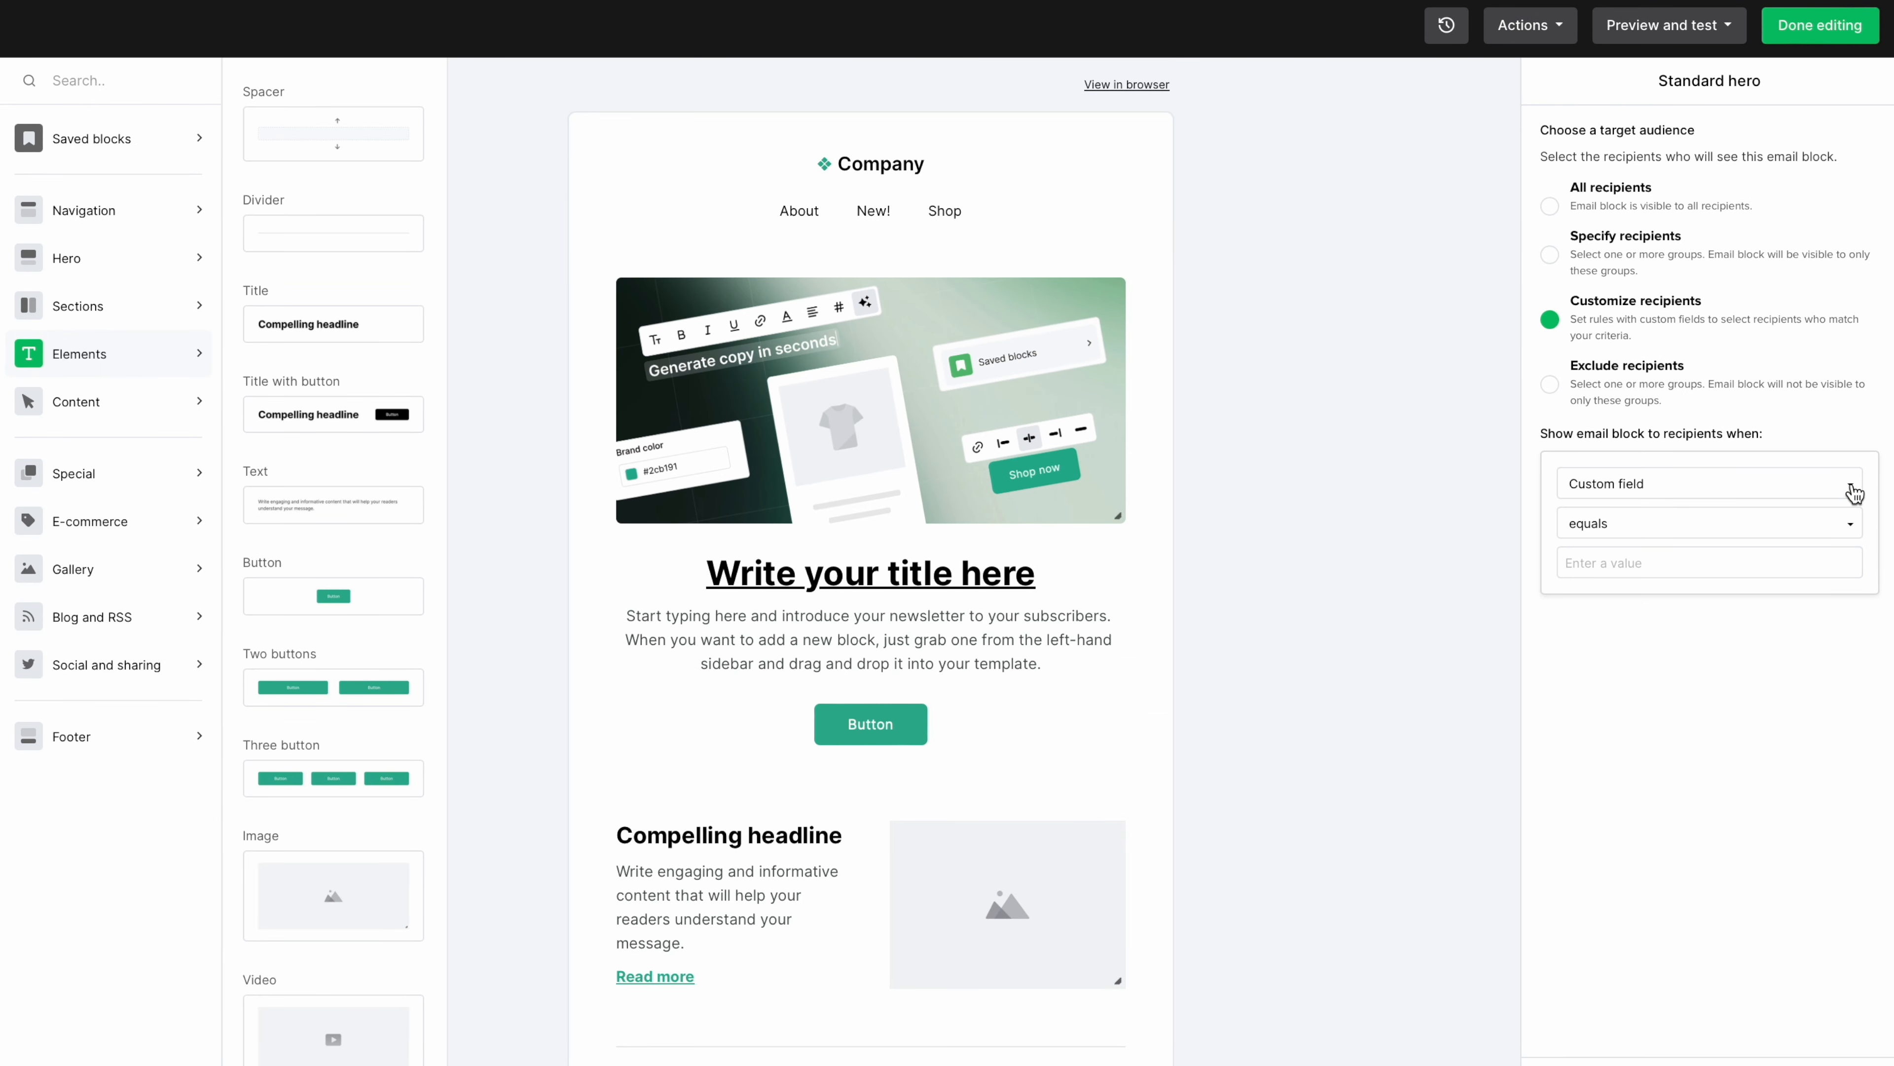
{"action": "mouse_move", "coordinate": [1403, 461]}
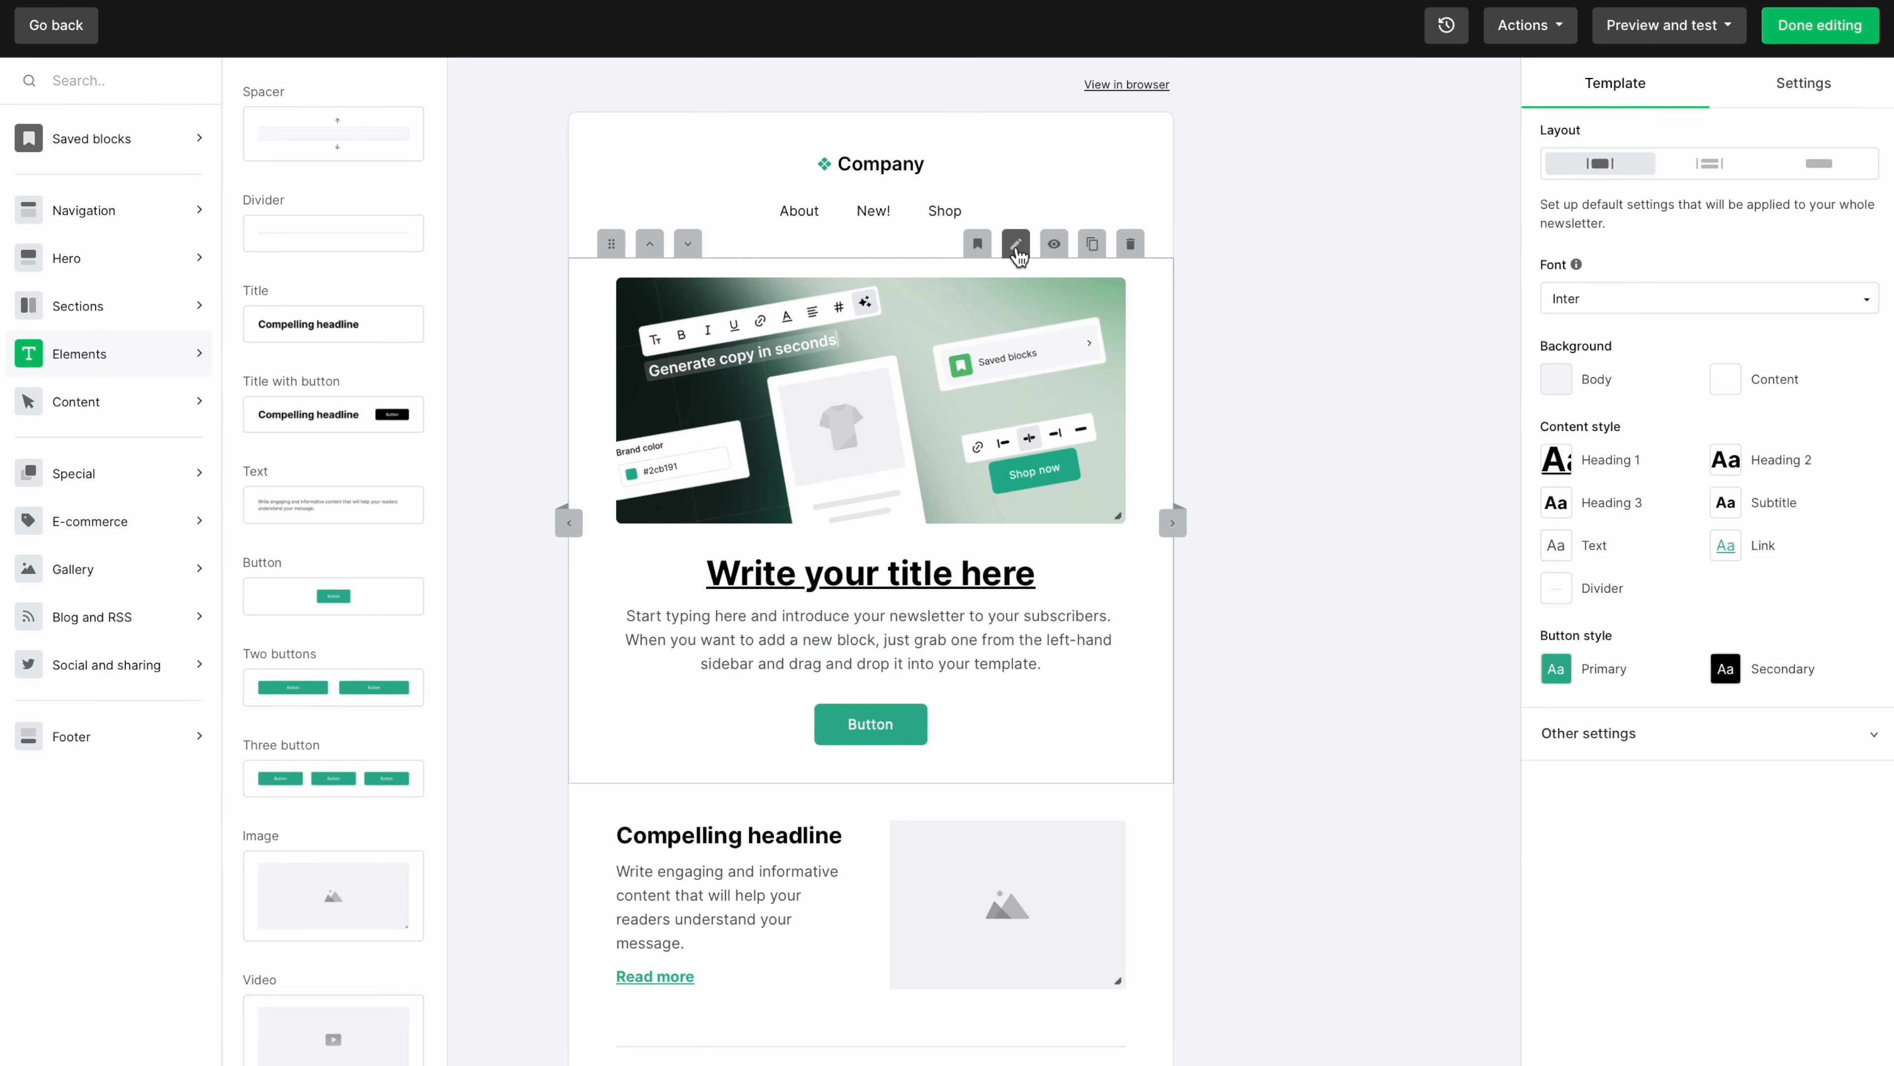
{"action": "mouse_move", "coordinate": [1017, 243]}
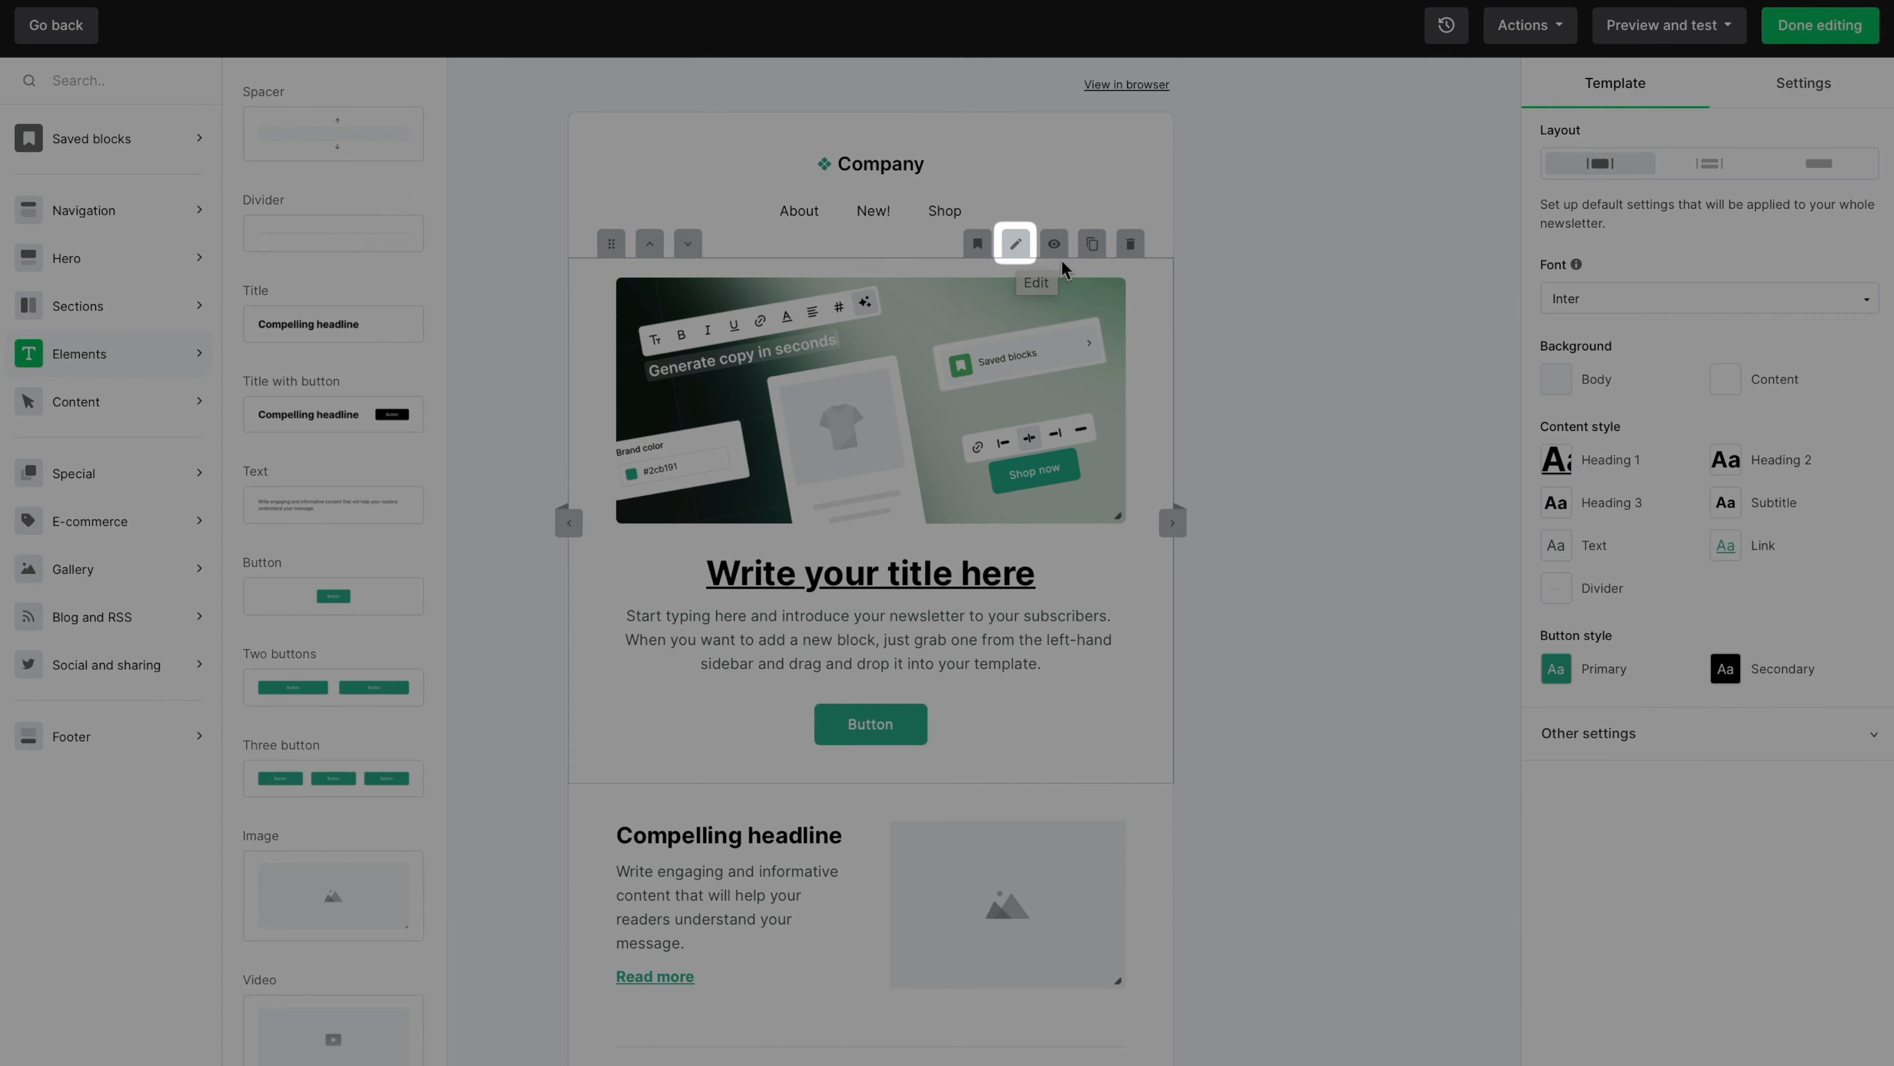
{"action": "mouse_move", "coordinate": [1167, 297]}
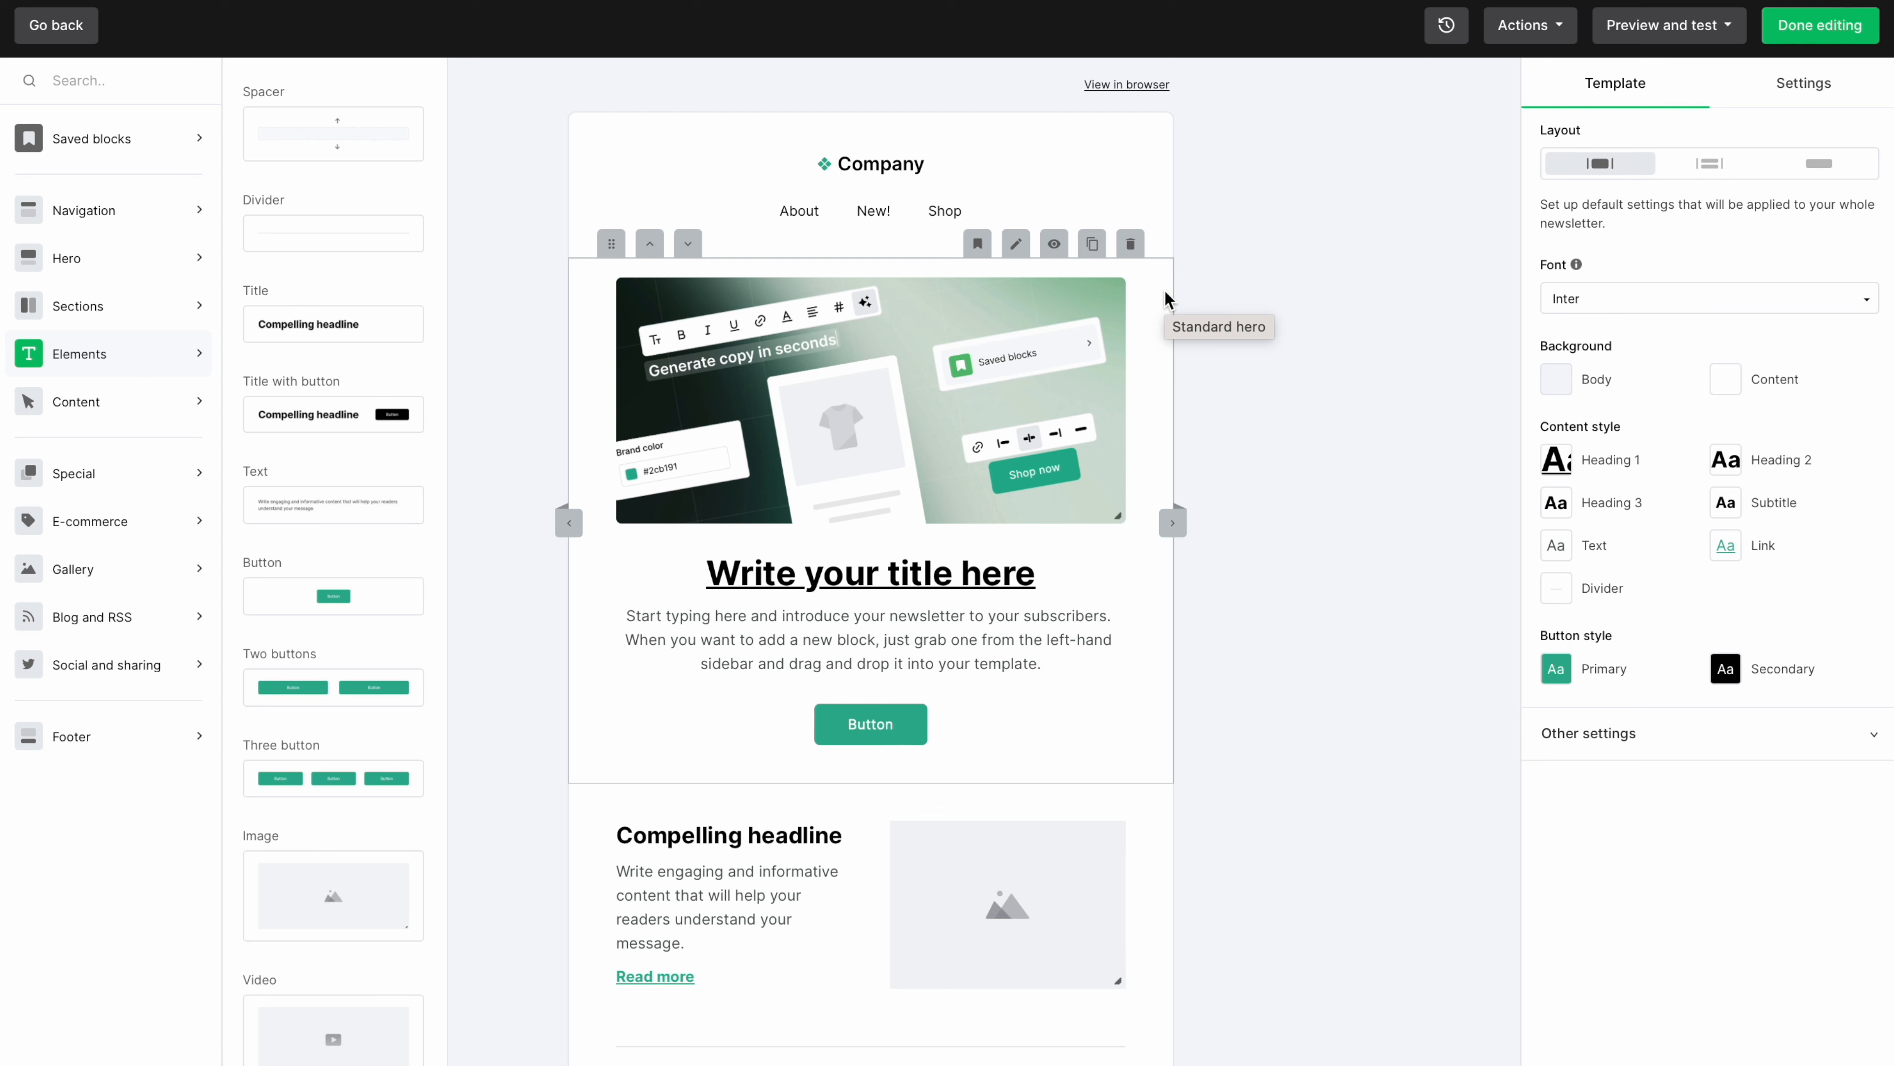
Step: Rewrite the hero title as 'Inline Editing is Awesome!' and toggle the hero image setting
{"action": "left_click", "coordinate": [870, 573]}
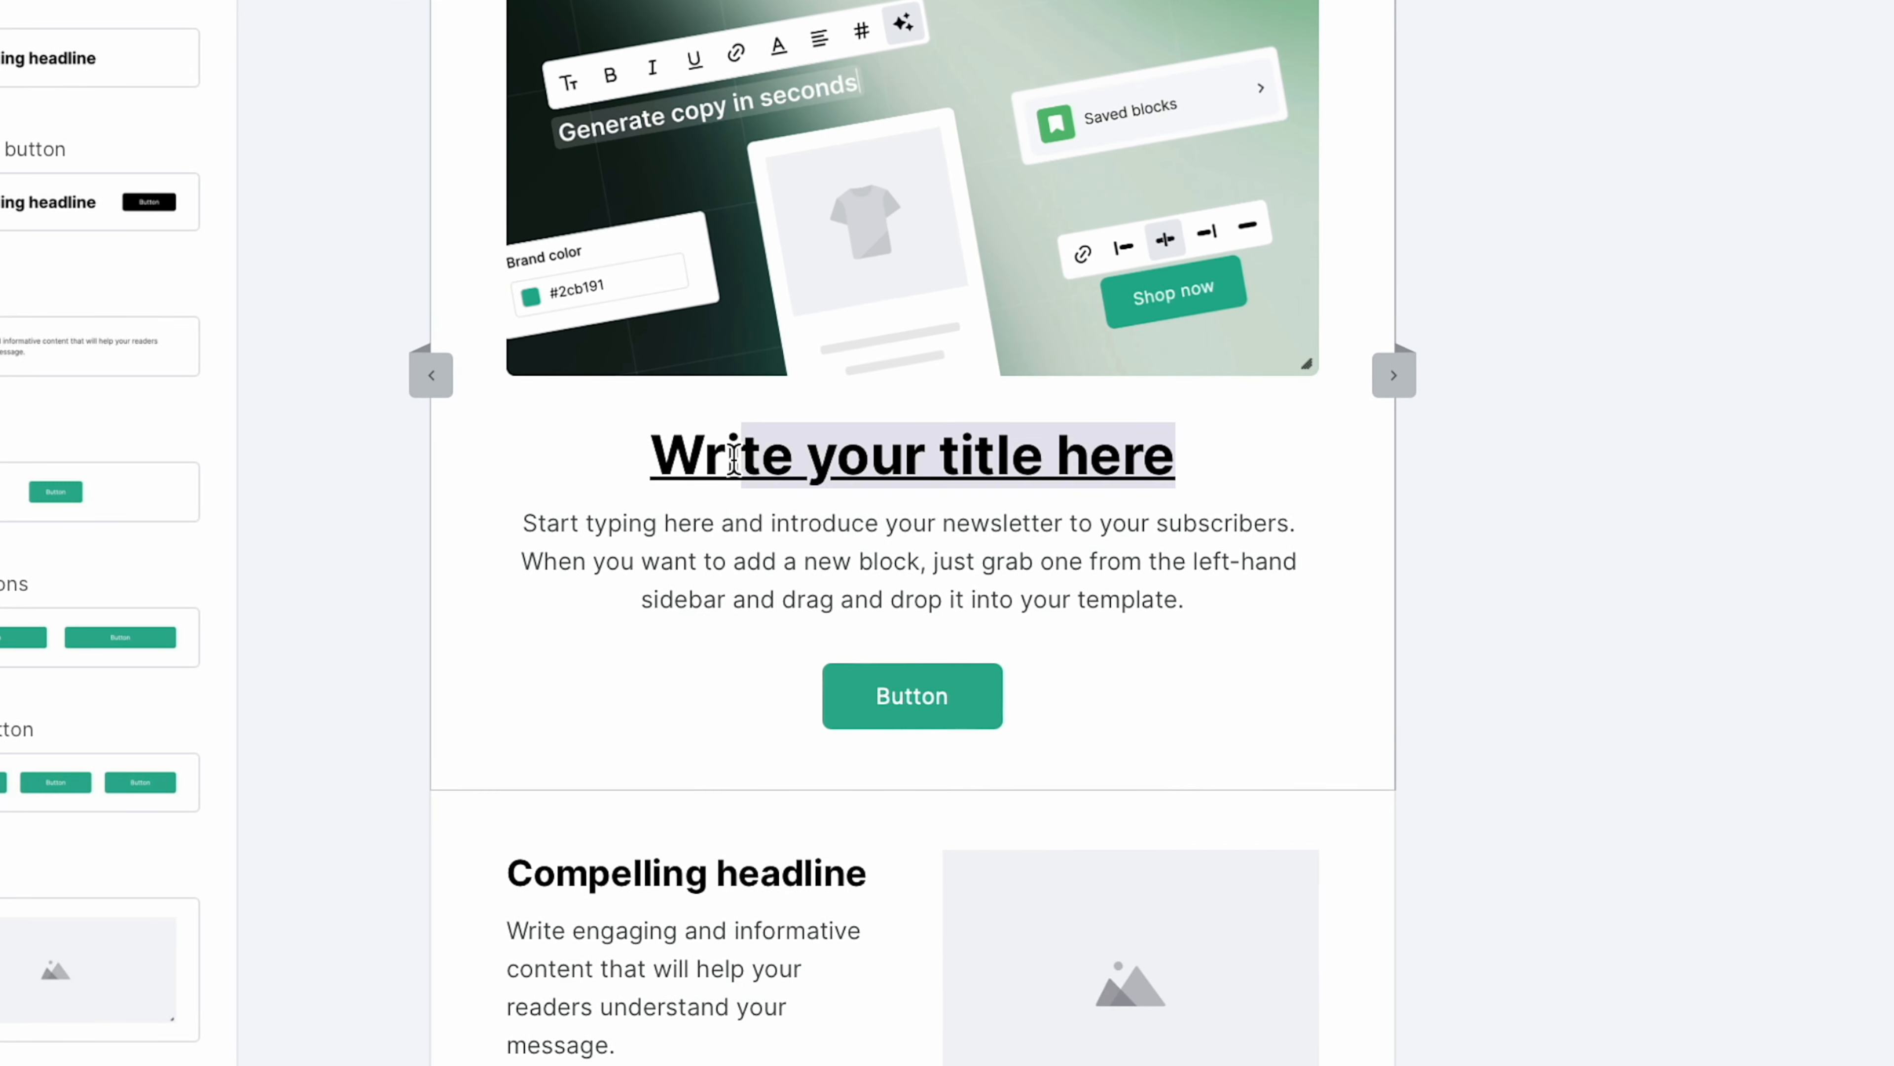
{"action": "type", "text": "Inline Editing is Awesome!"}
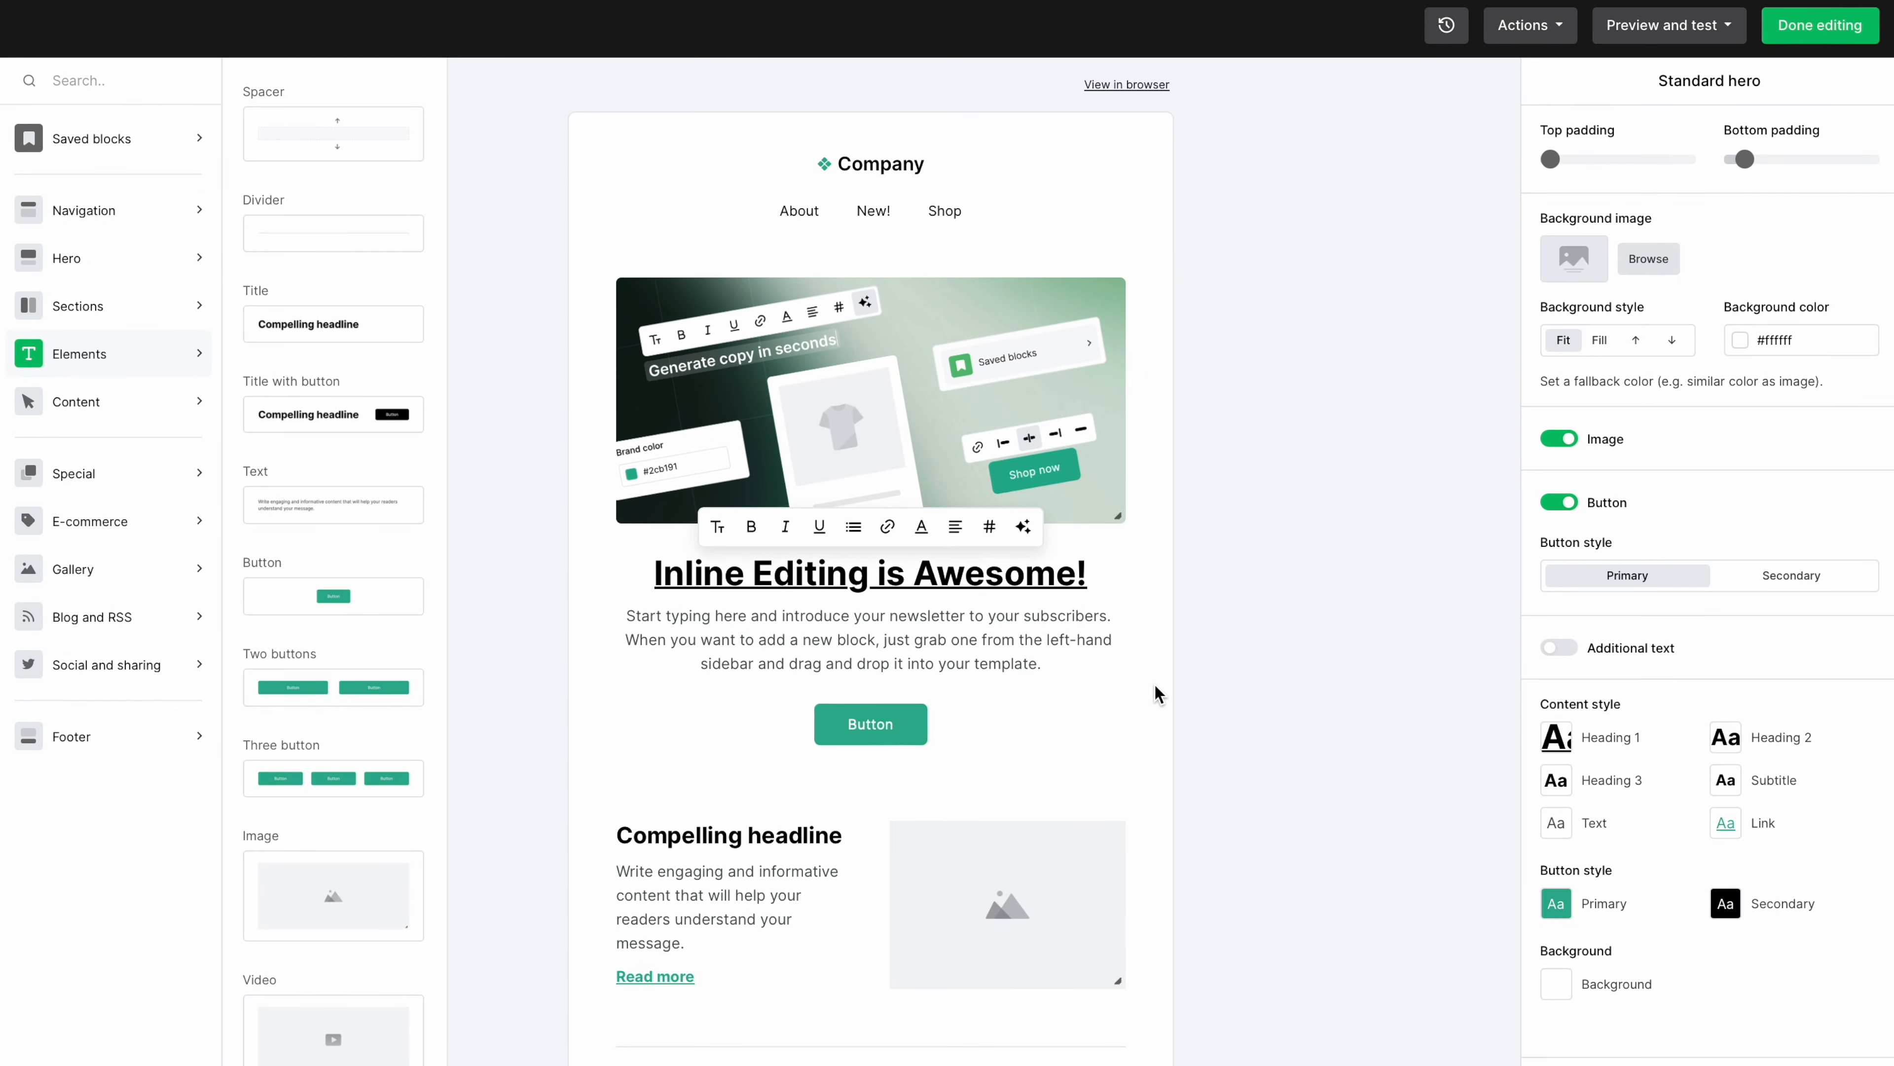
{"action": "mouse_move", "coordinate": [1276, 716]}
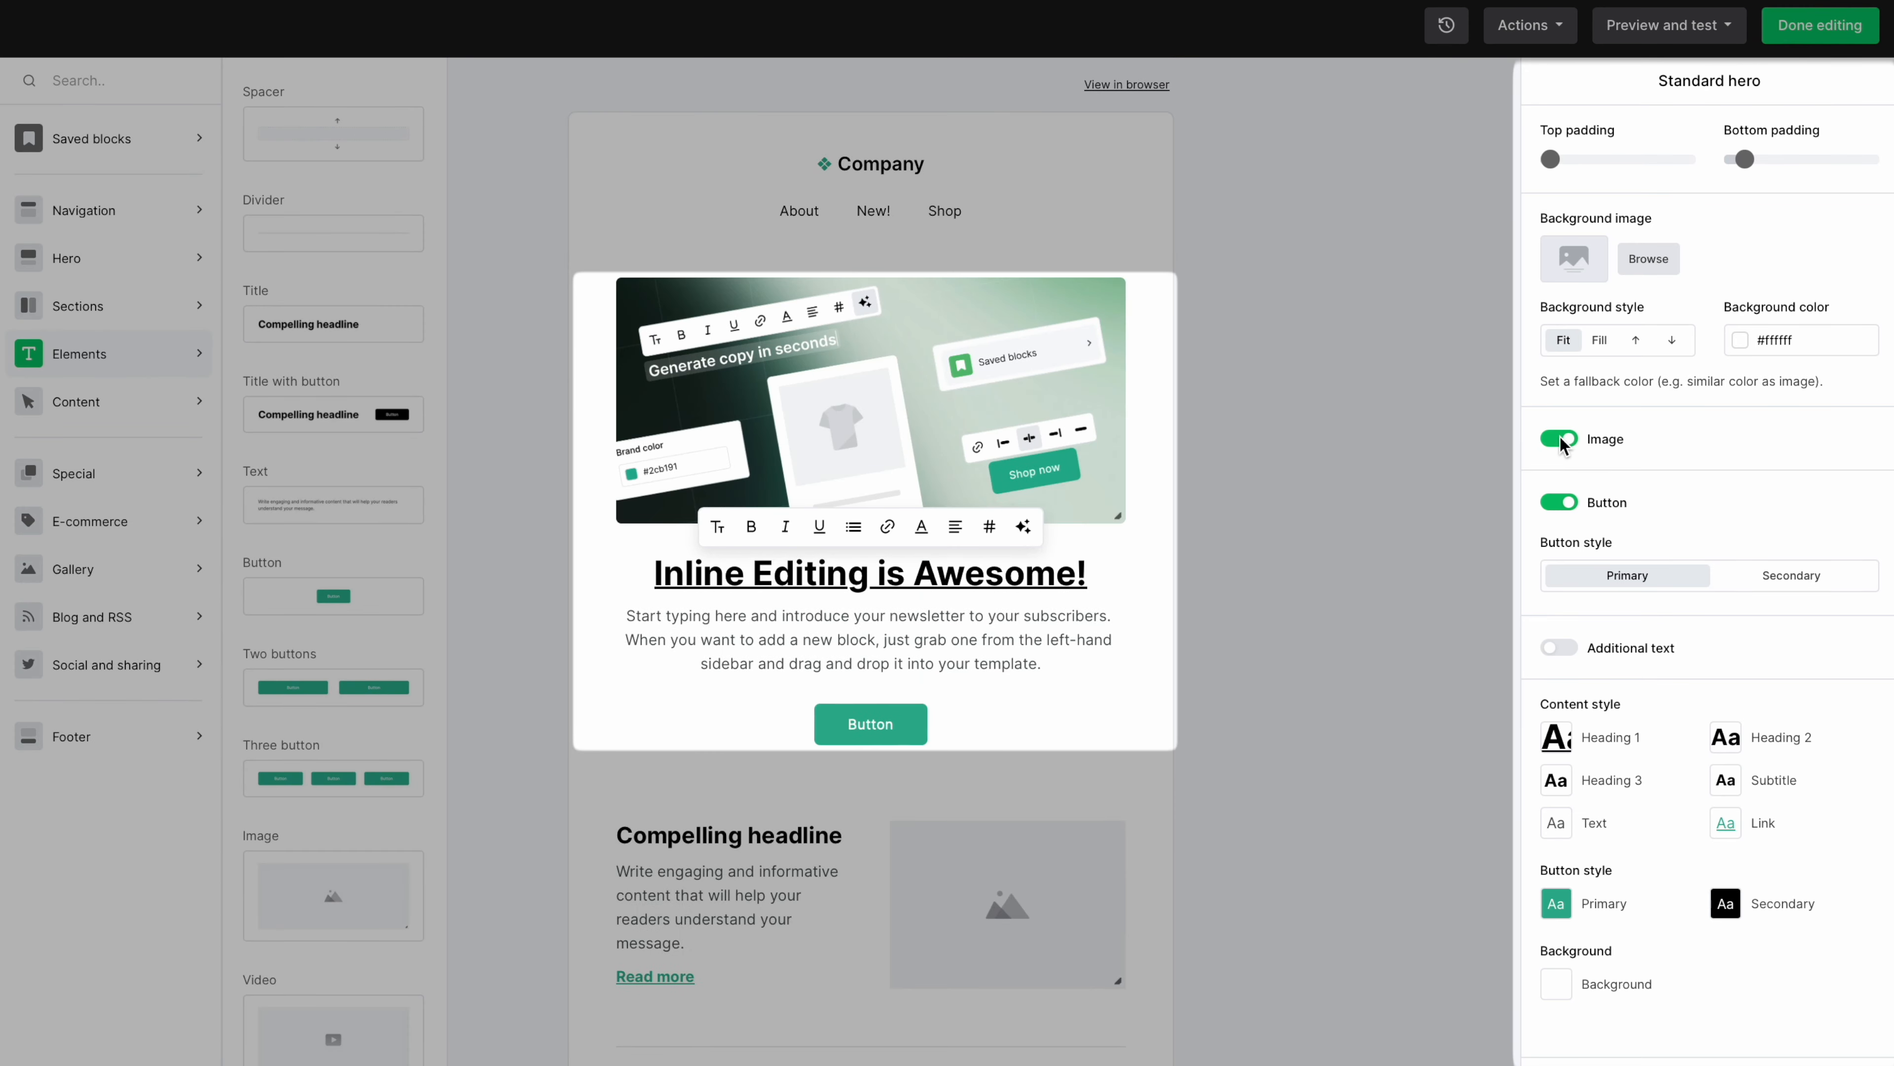
{"action": "left_click", "coordinate": [1559, 501]}
{"action": "type", "text": "Custom Blog Post Tem"}
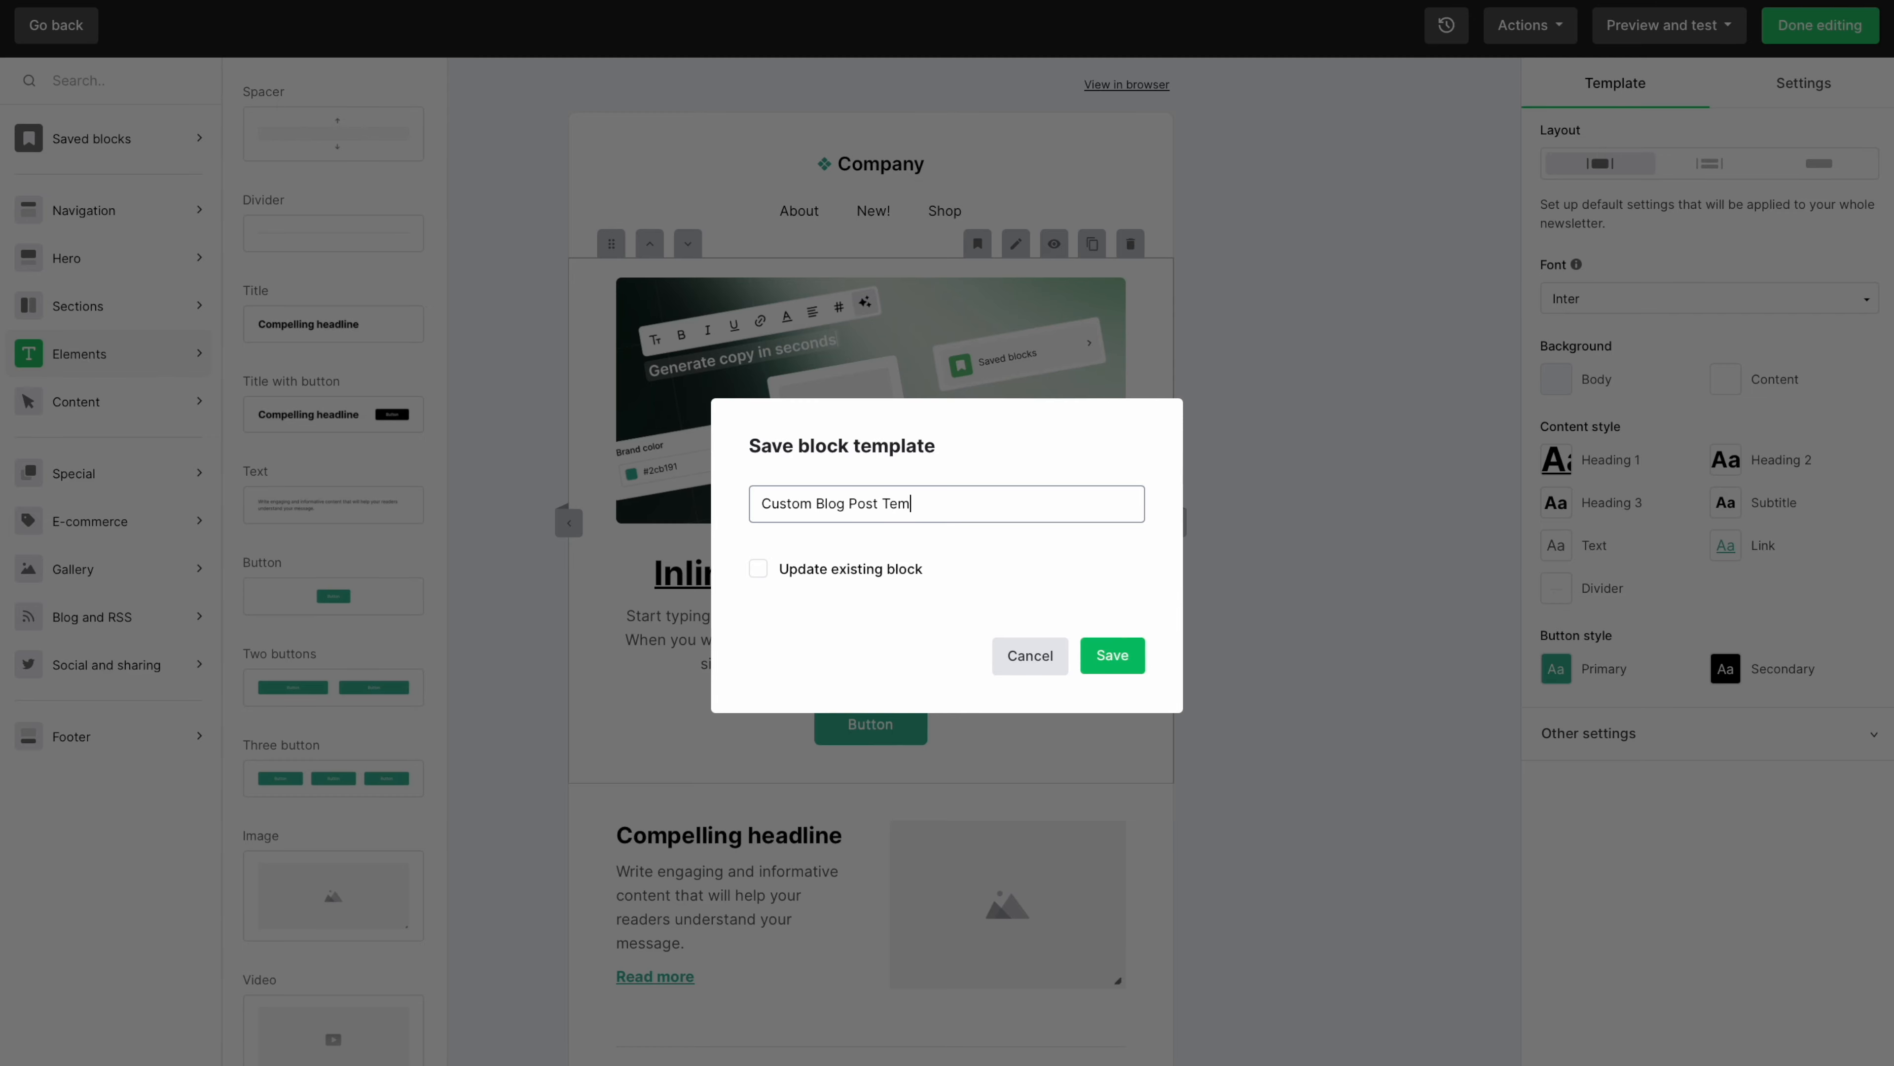
Step: Save the hero as a block template named 'Custom Blog Post Template'
{"action": "left_click", "coordinate": [1110, 655]}
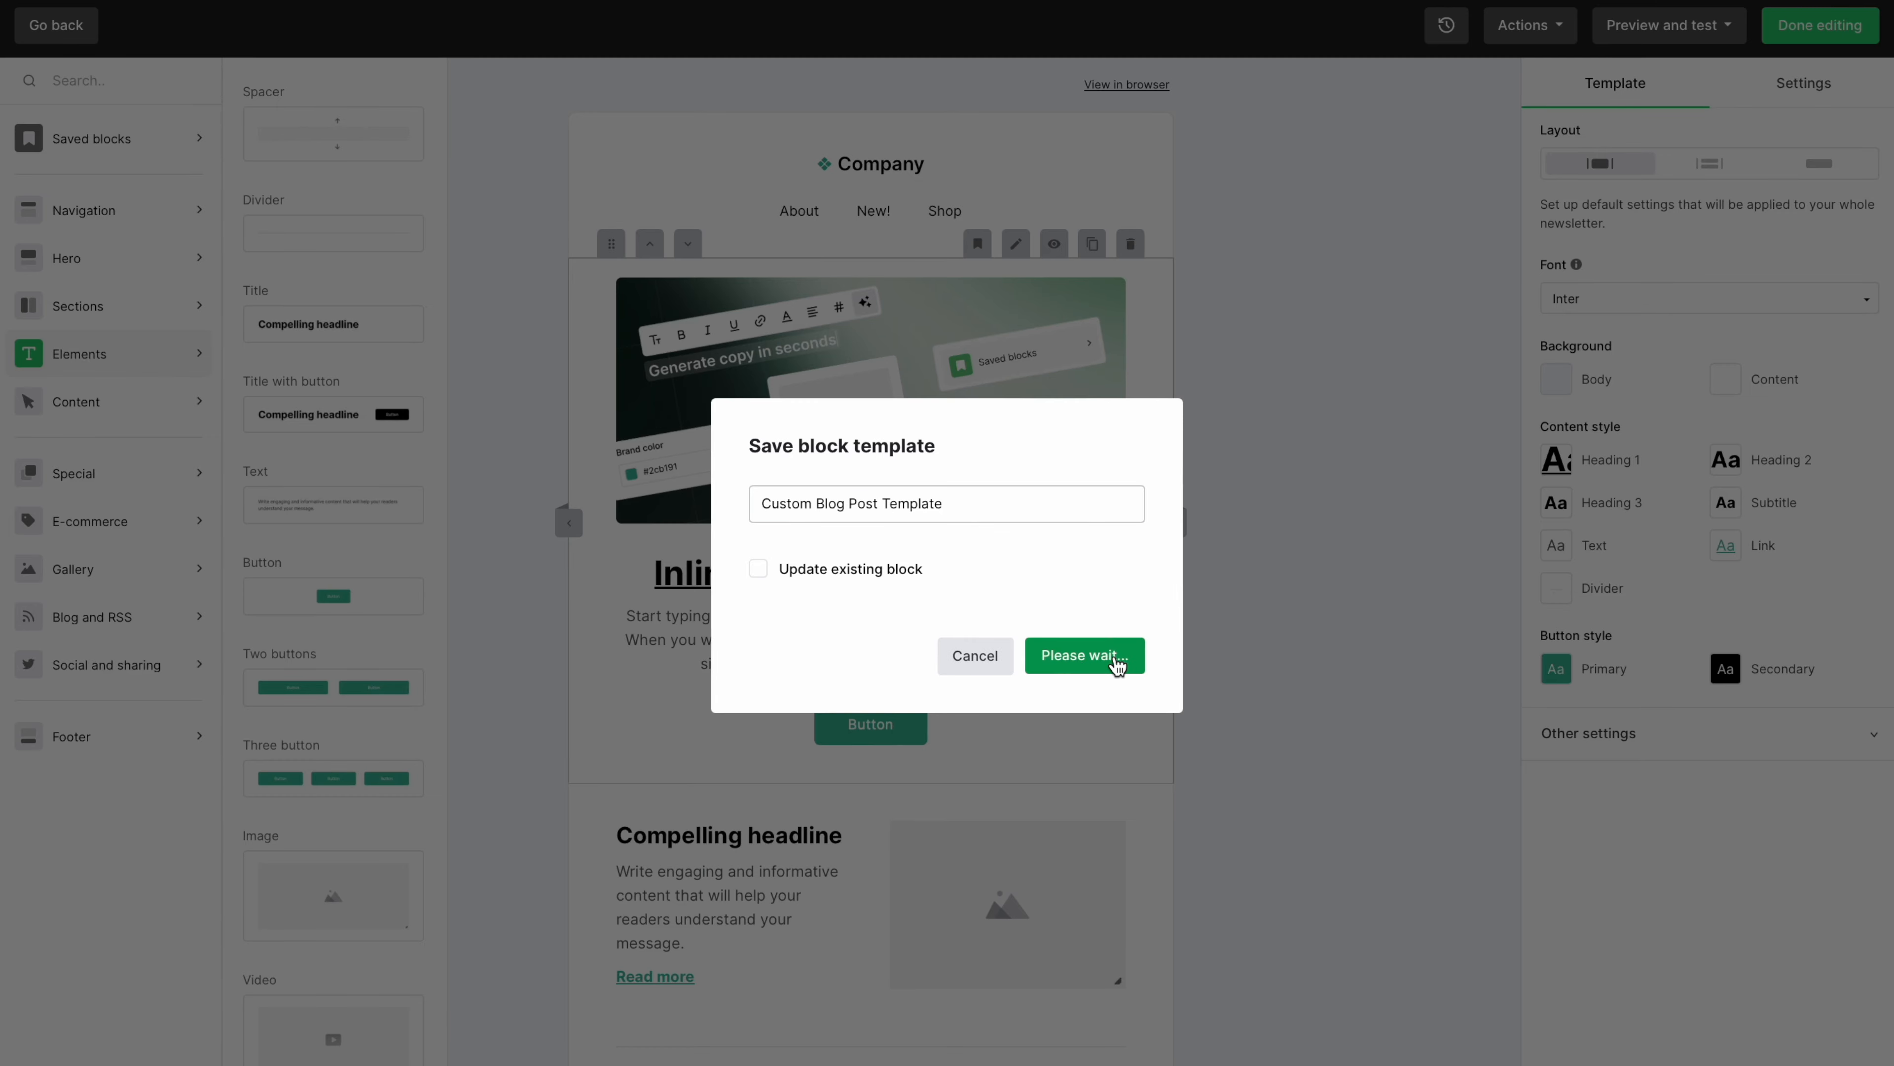
{"action": "left_click", "coordinate": [1083, 655]}
{"action": "type", "text": "write two short sentences about why email newsletters are important"}
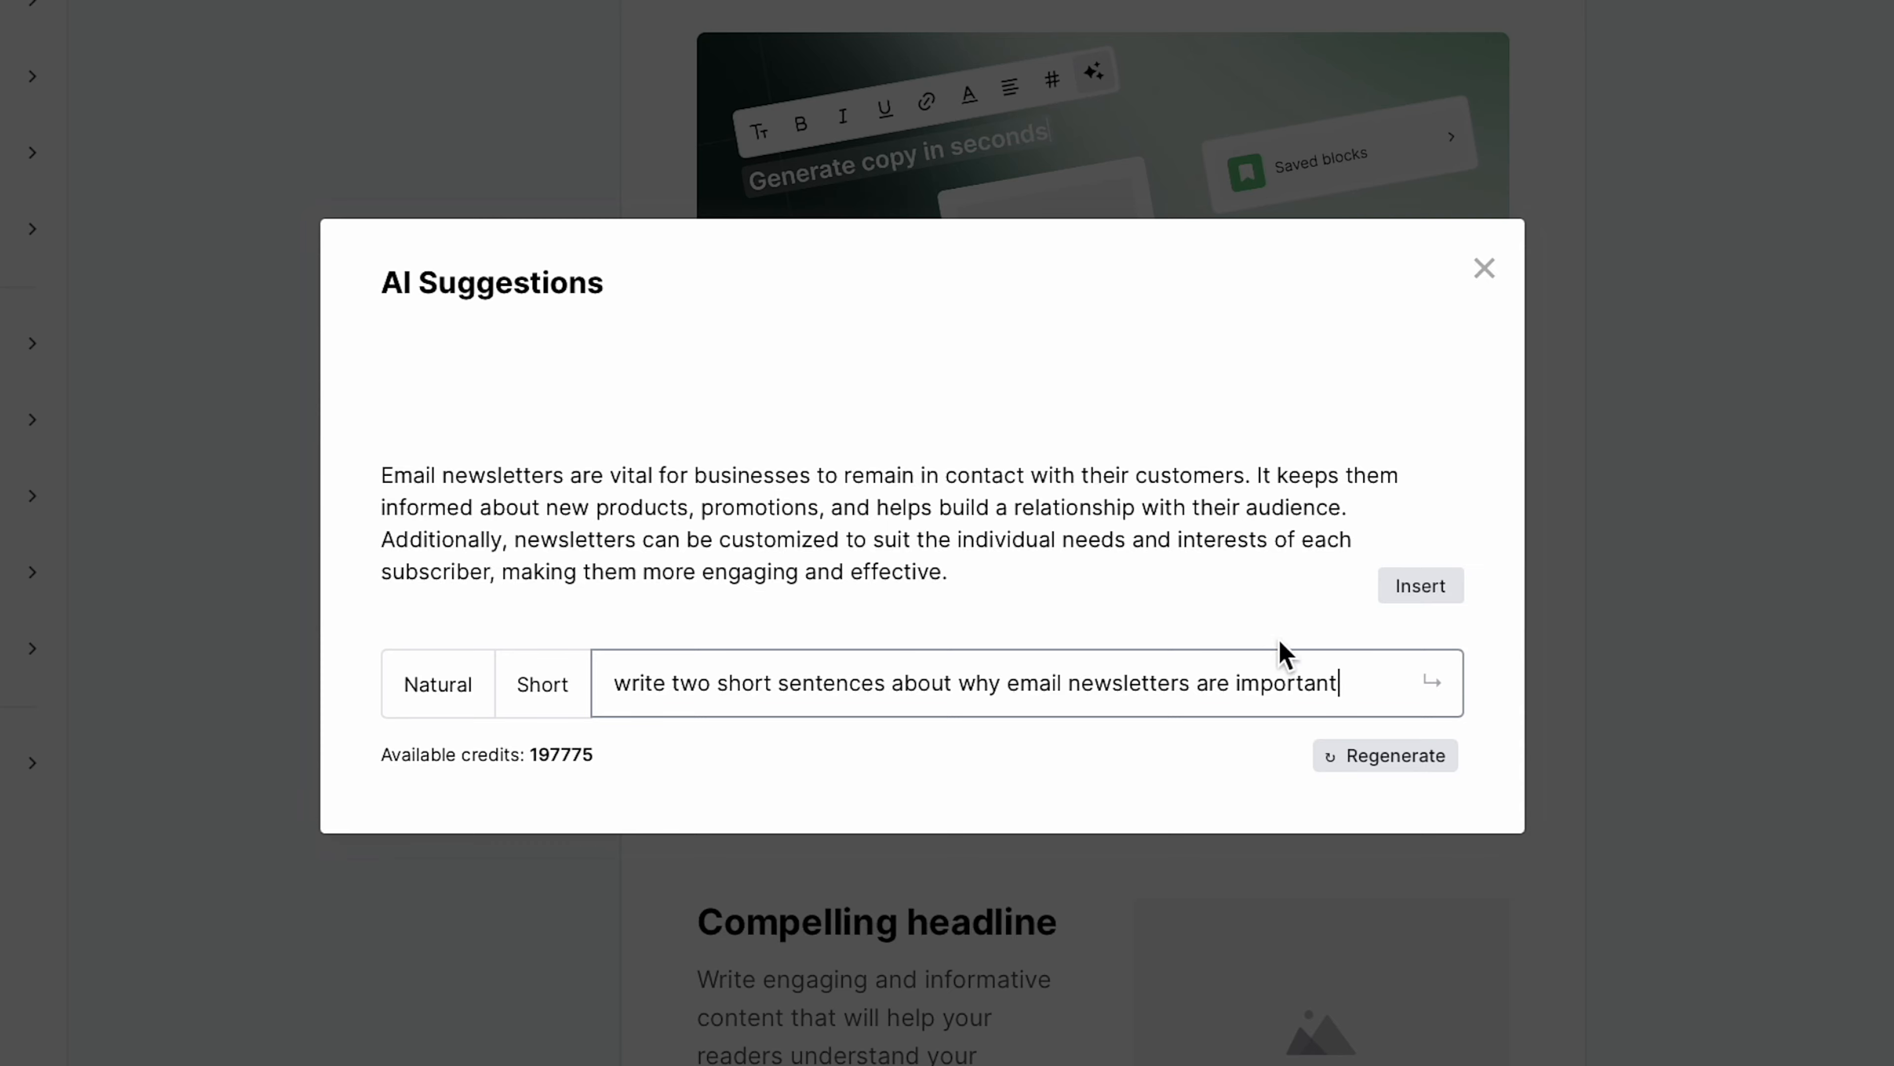
Step: Insert the AI-generated paragraph on why email newsletters matter into the hero body
{"action": "left_click", "coordinate": [1421, 586]}
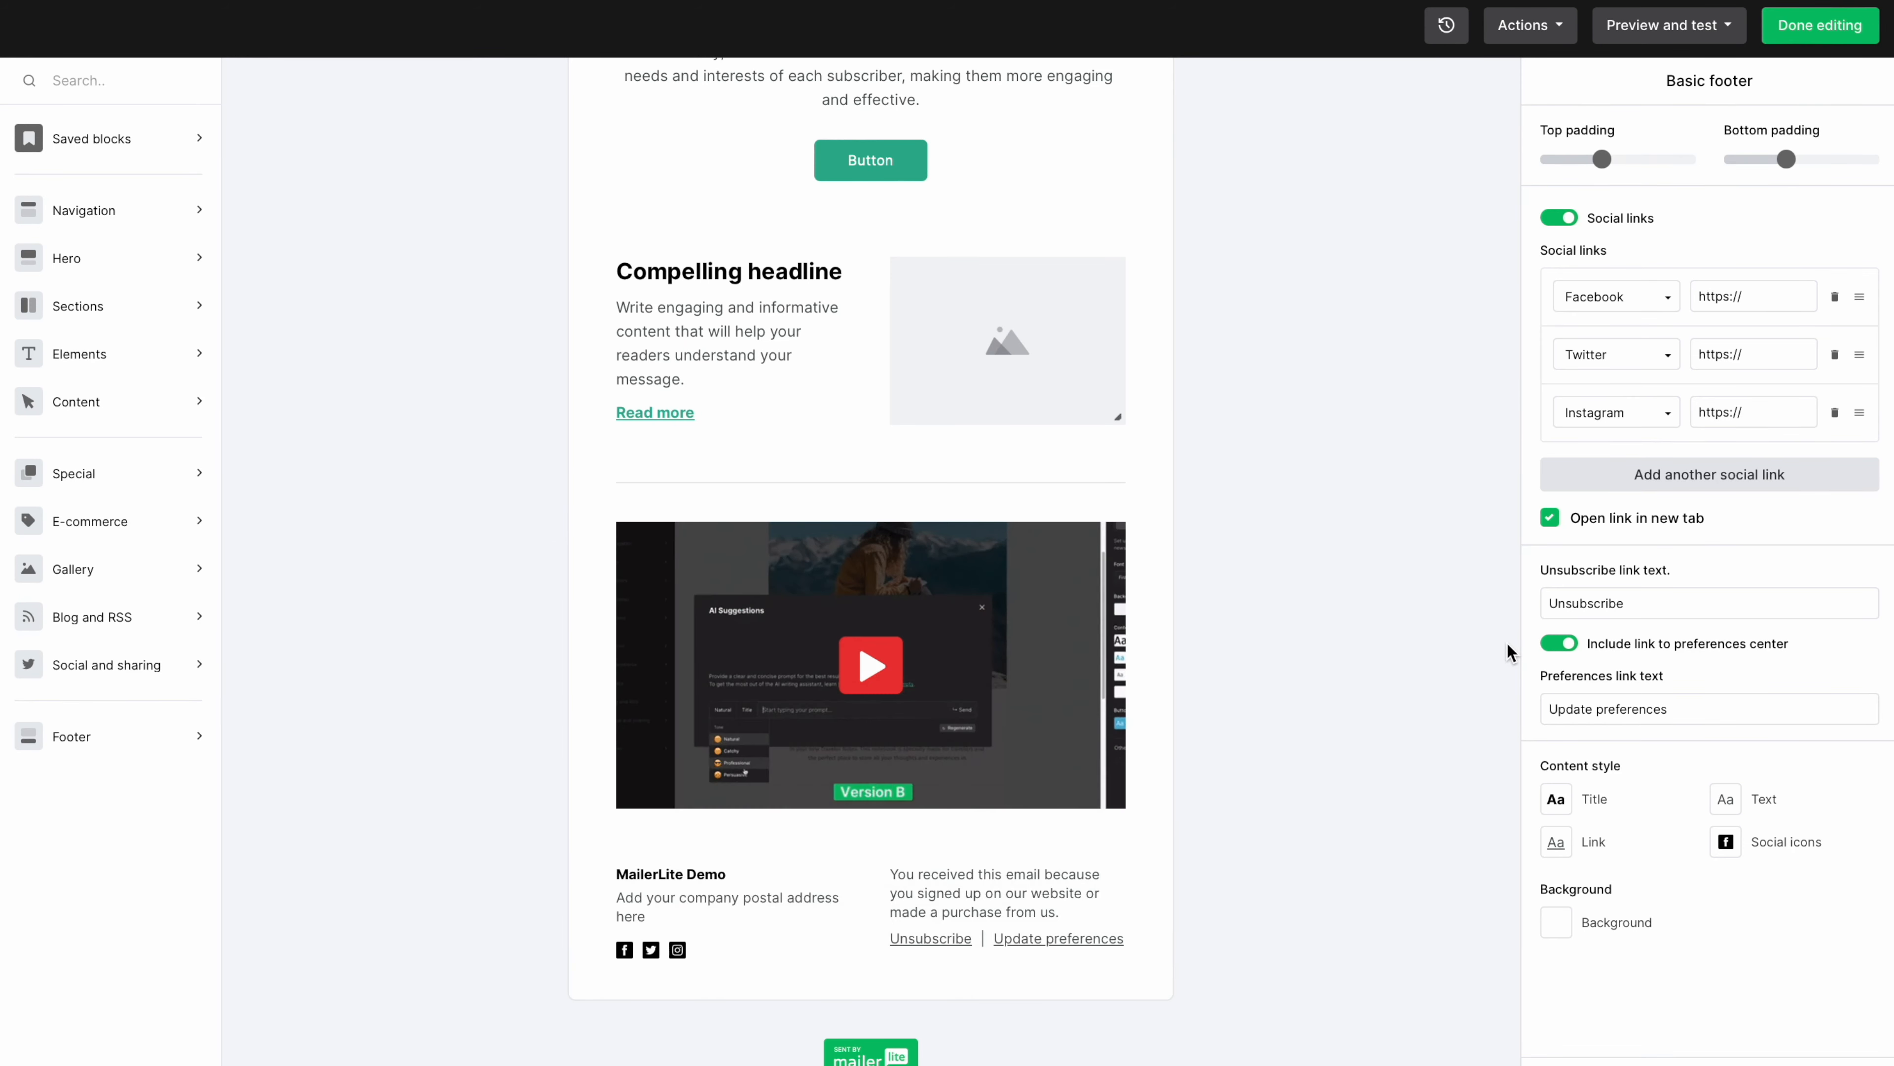
Step: Enable 'Include link to preferences center' in the Basic footer settings
{"action": "left_click", "coordinate": [1611, 296]}
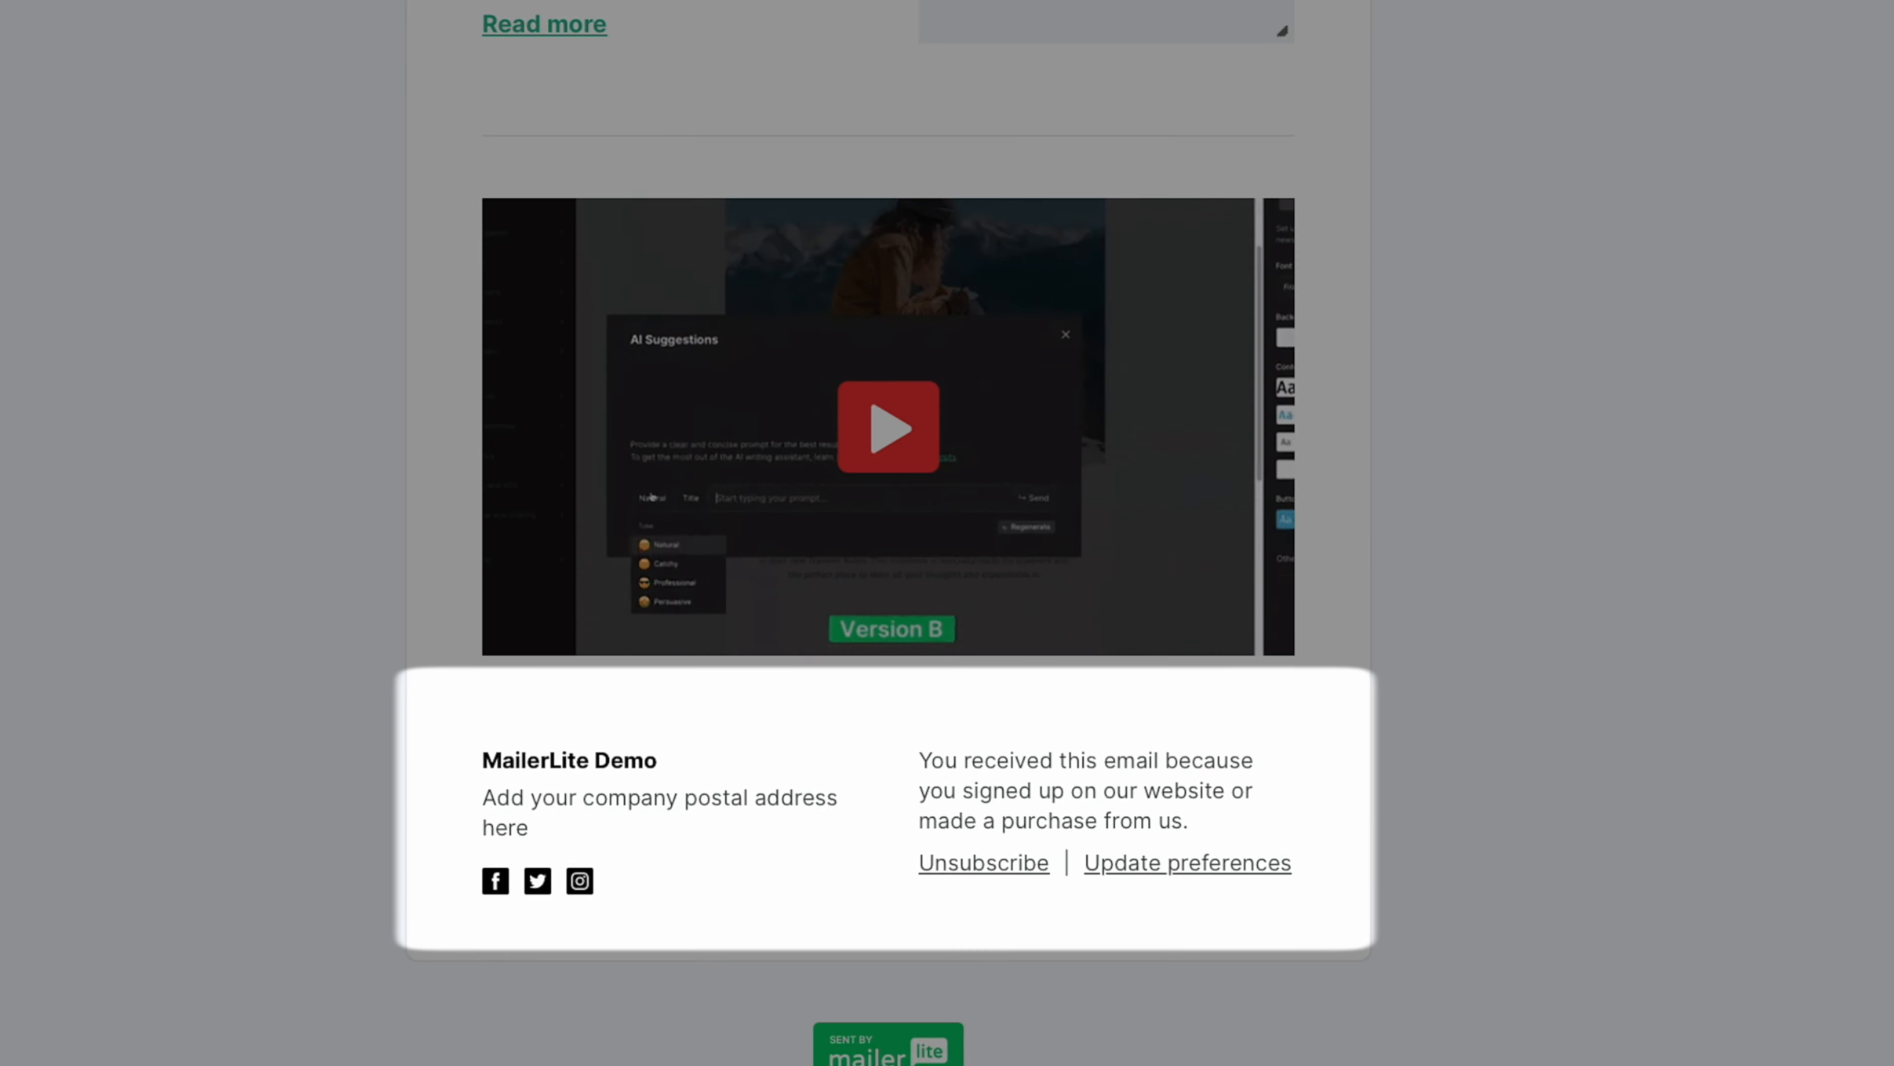
{"action": "scroll", "scroll_direction": "down", "scroll_amount": 3}
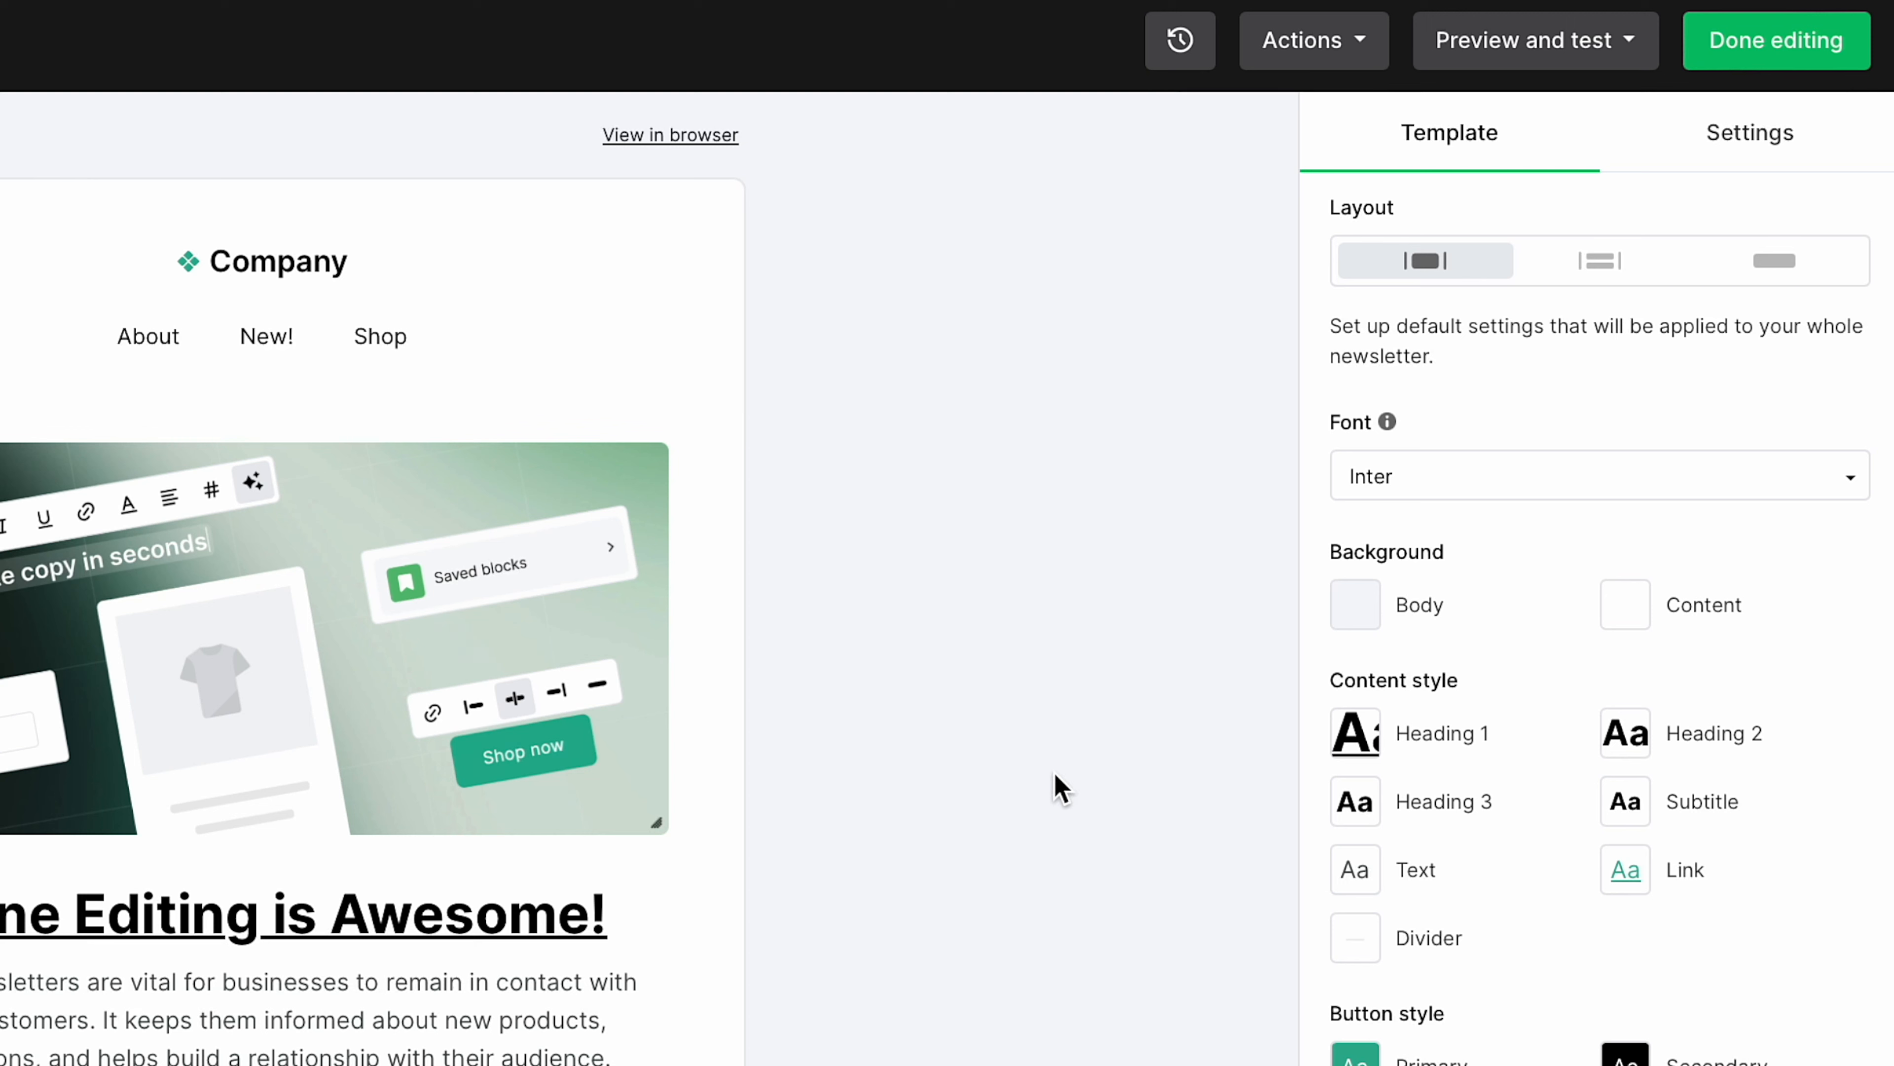
{"action": "left_click", "coordinate": [1179, 40]}
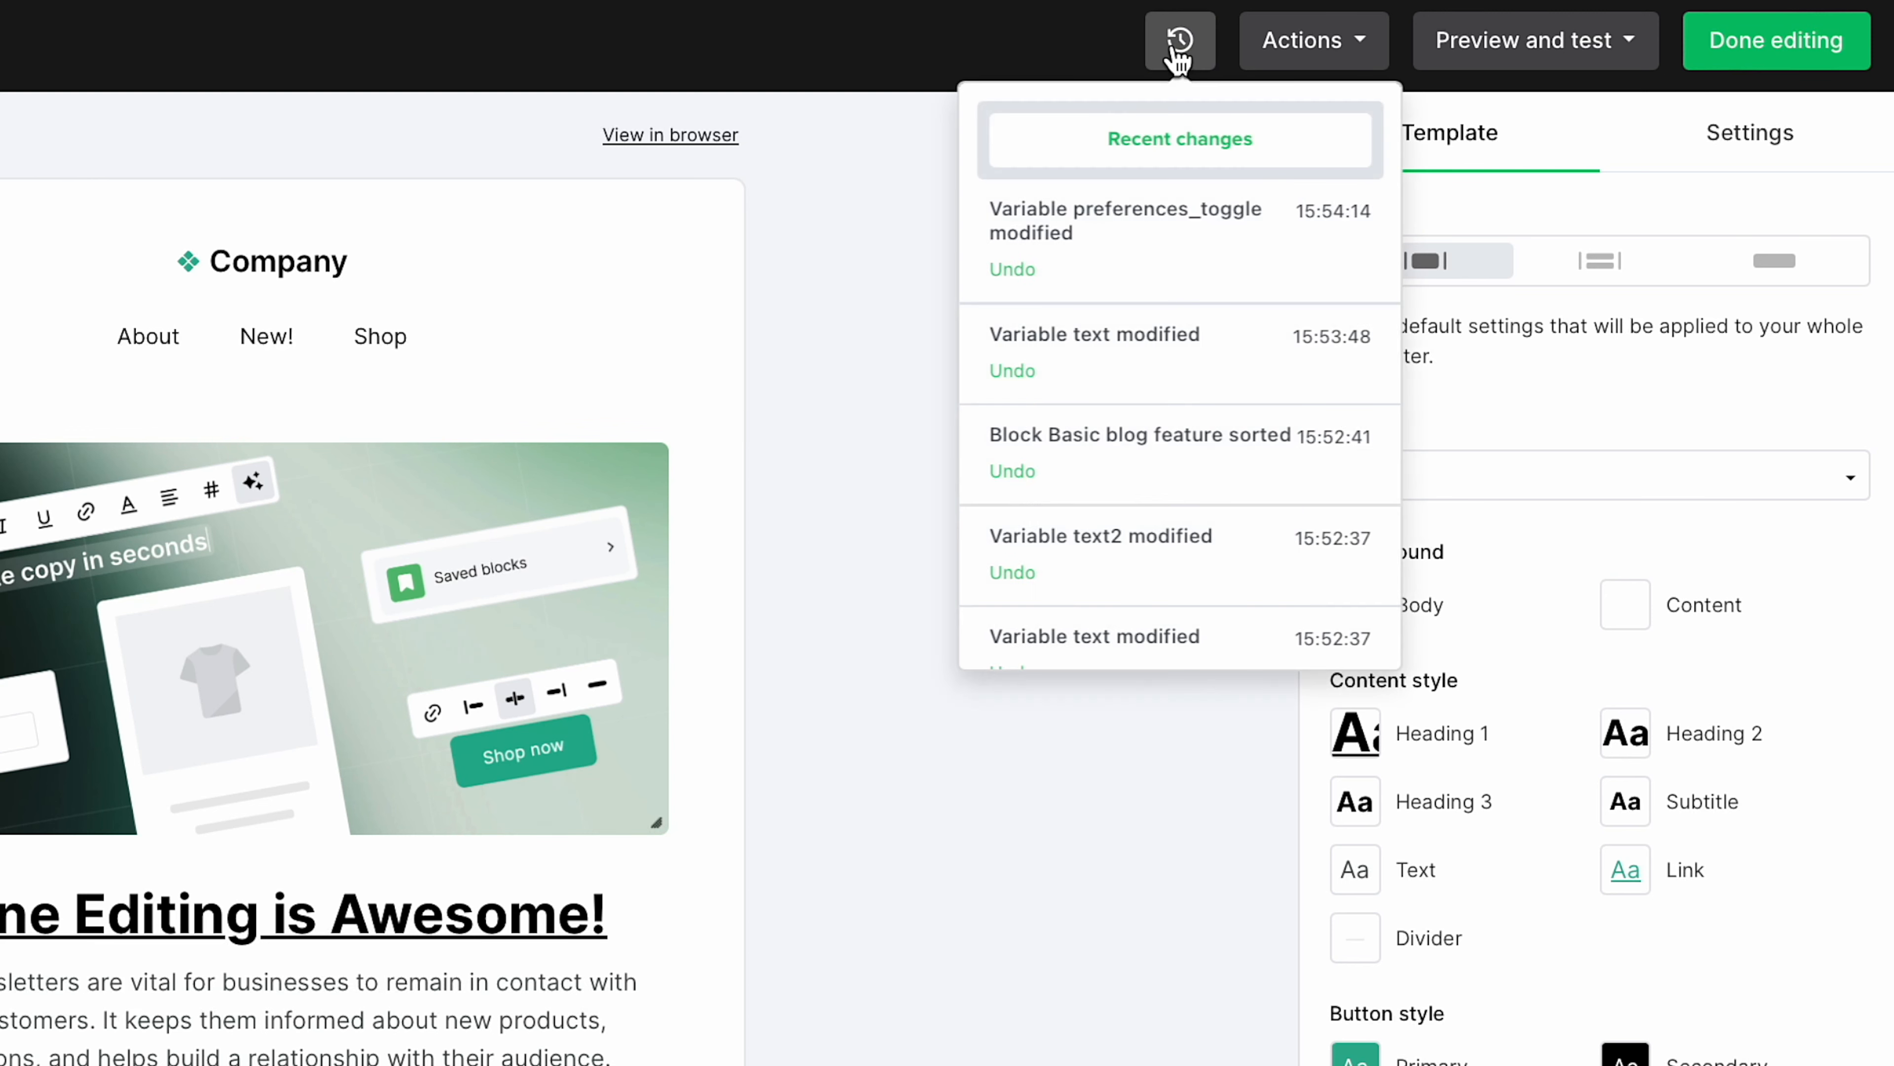
{"action": "left_click", "coordinate": [1179, 40]}
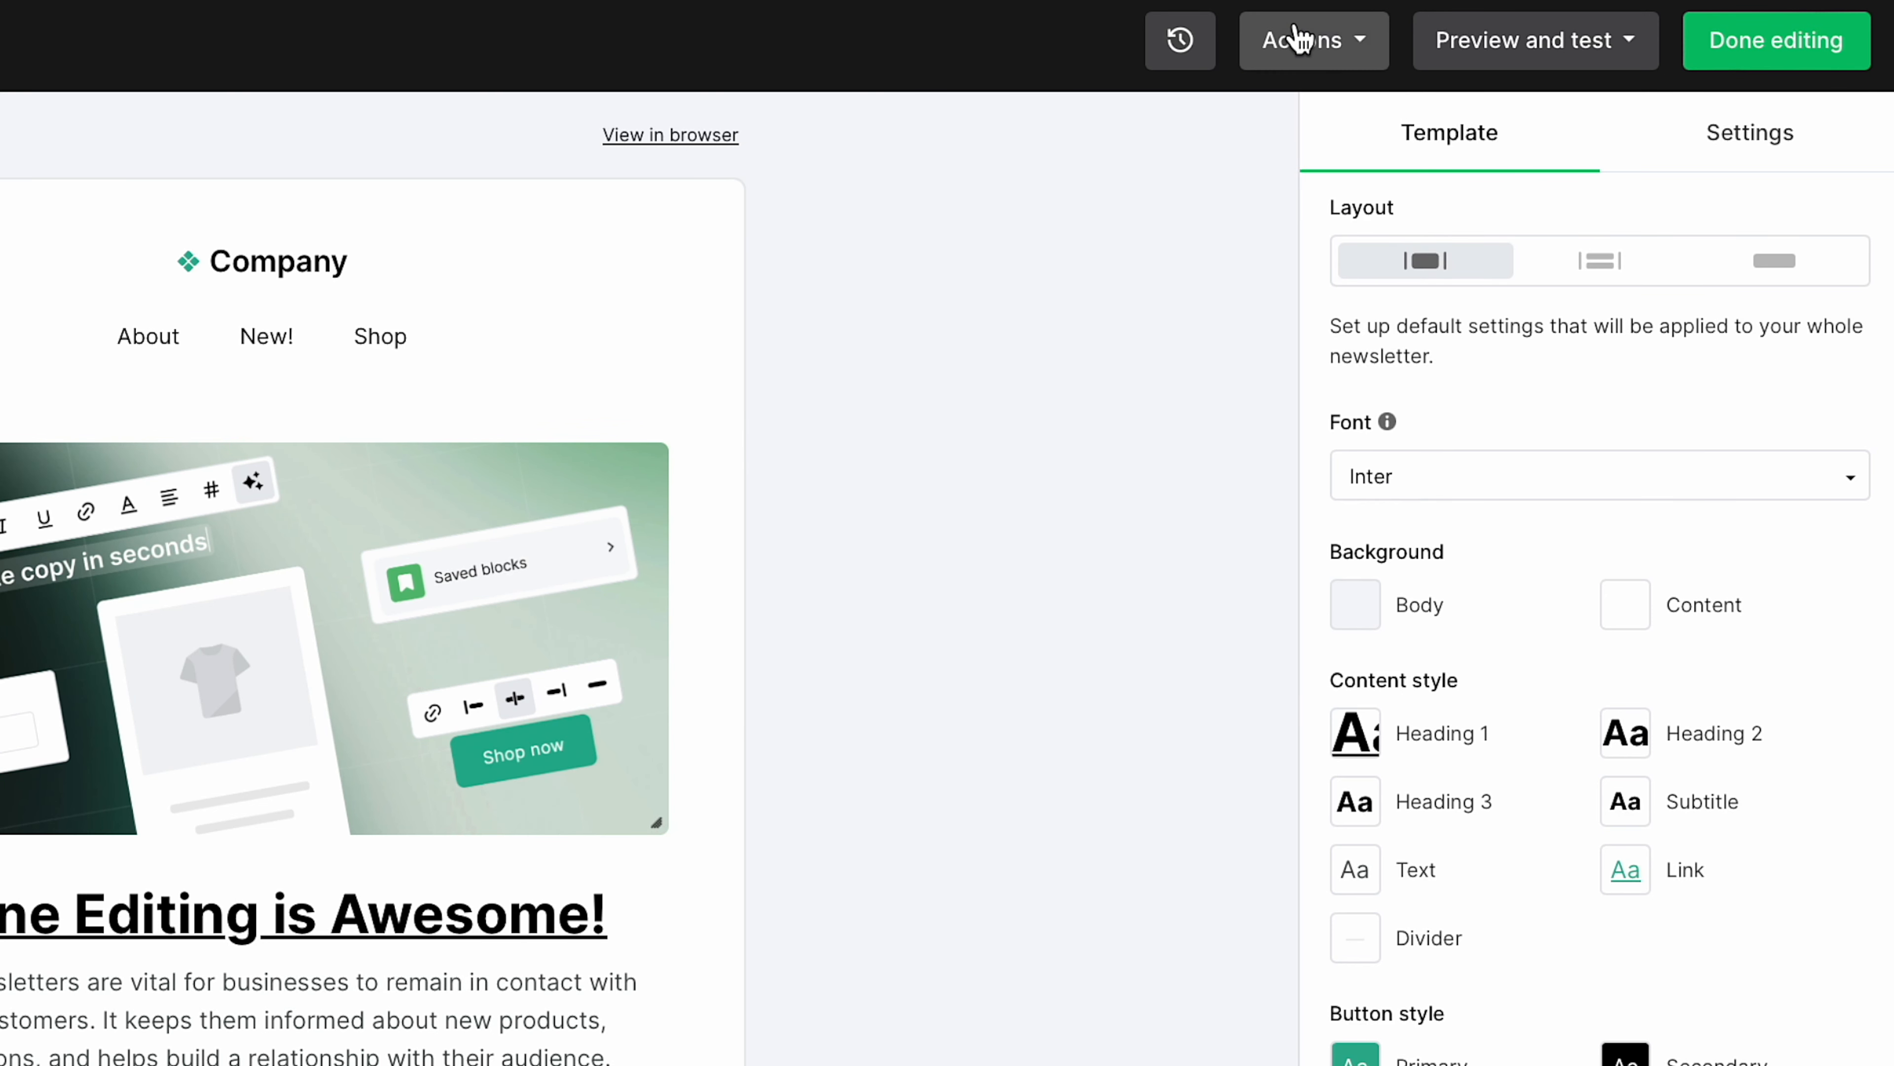